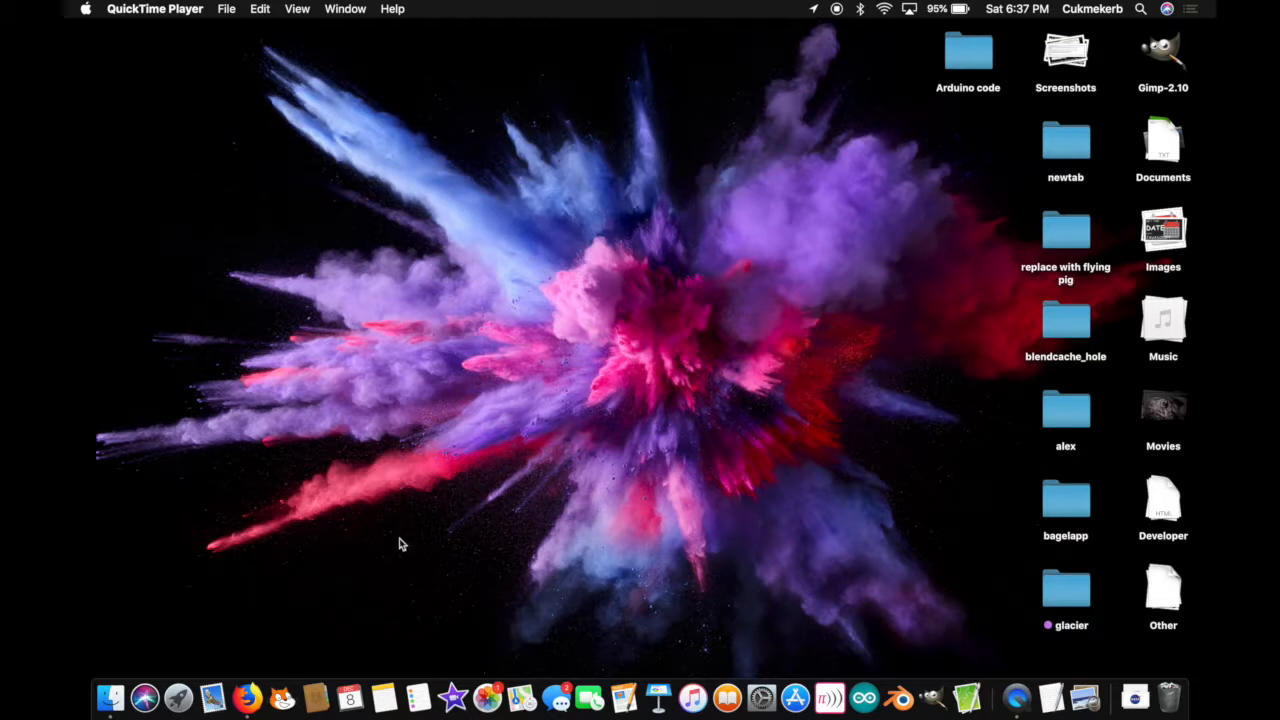
{"action": "mouse_move", "coordinate": [306, 596]}
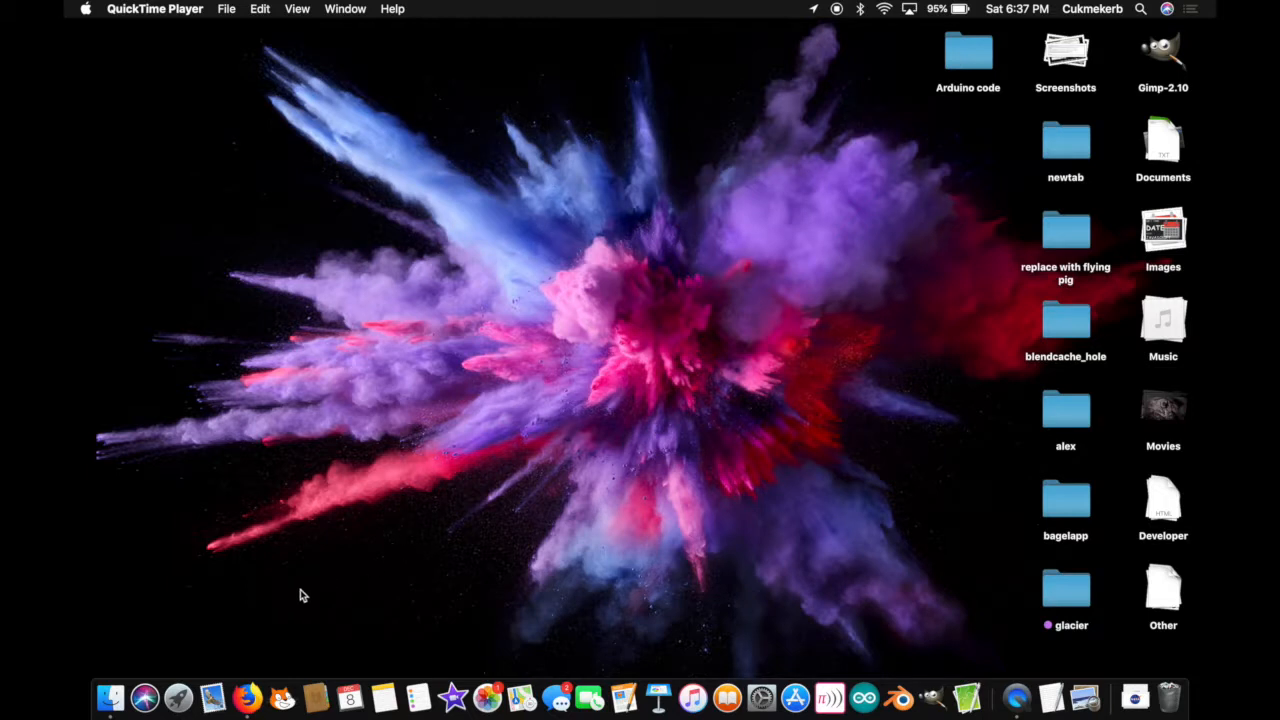
Step: Start a blank CotEditor document with <!doctype html> and <title>Get Some Advice</title>
{"action": "left_click", "coordinate": [244, 708]}
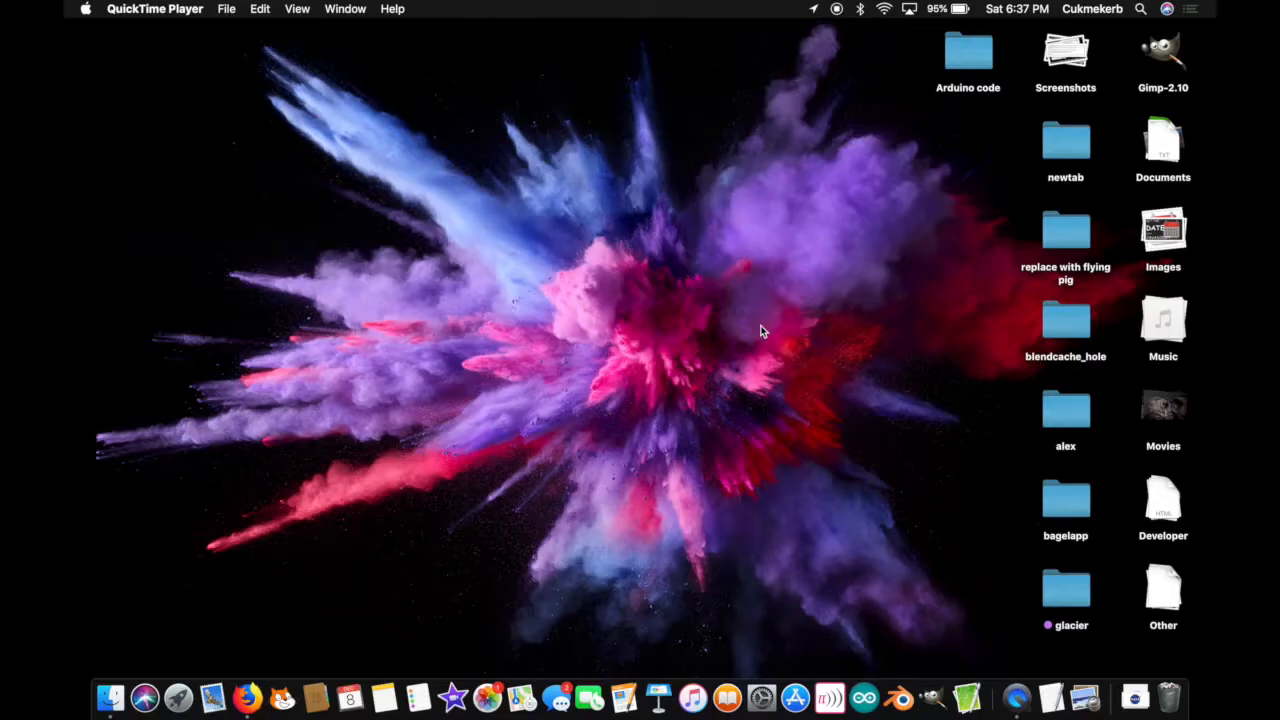
{"action": "mouse_move", "coordinate": [876, 42]}
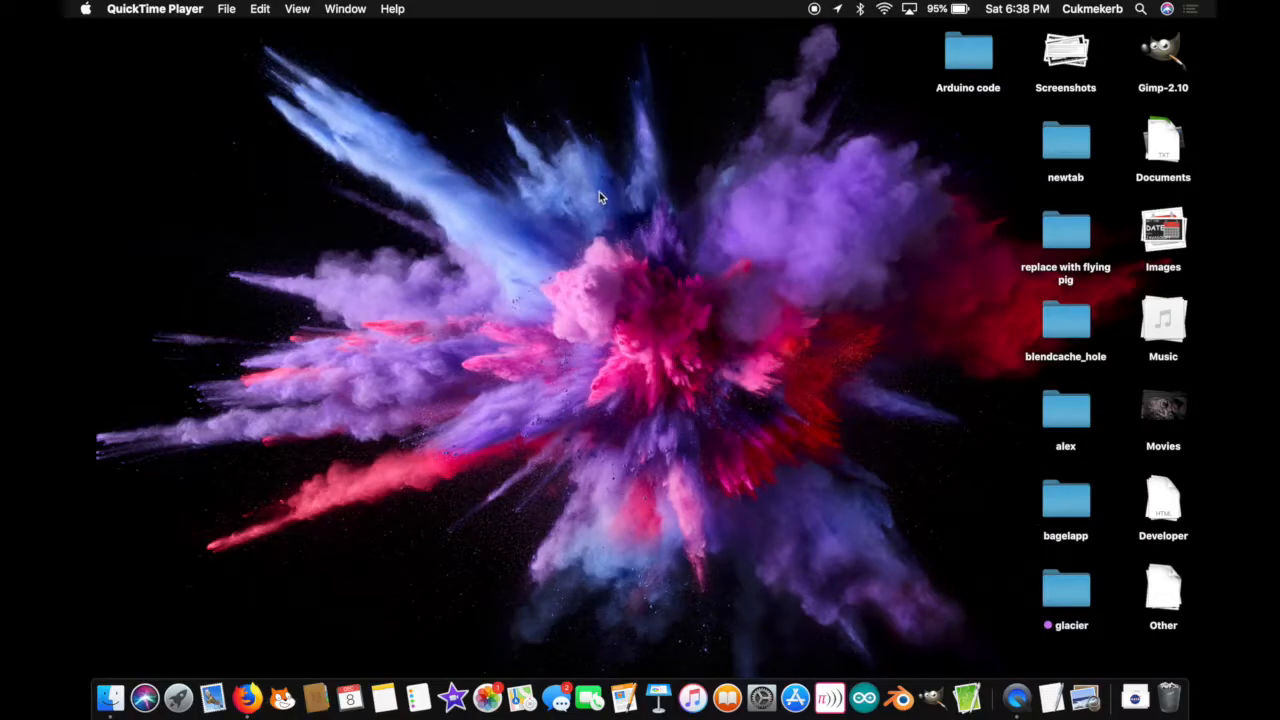
{"action": "mouse_move", "coordinate": [674, 240]}
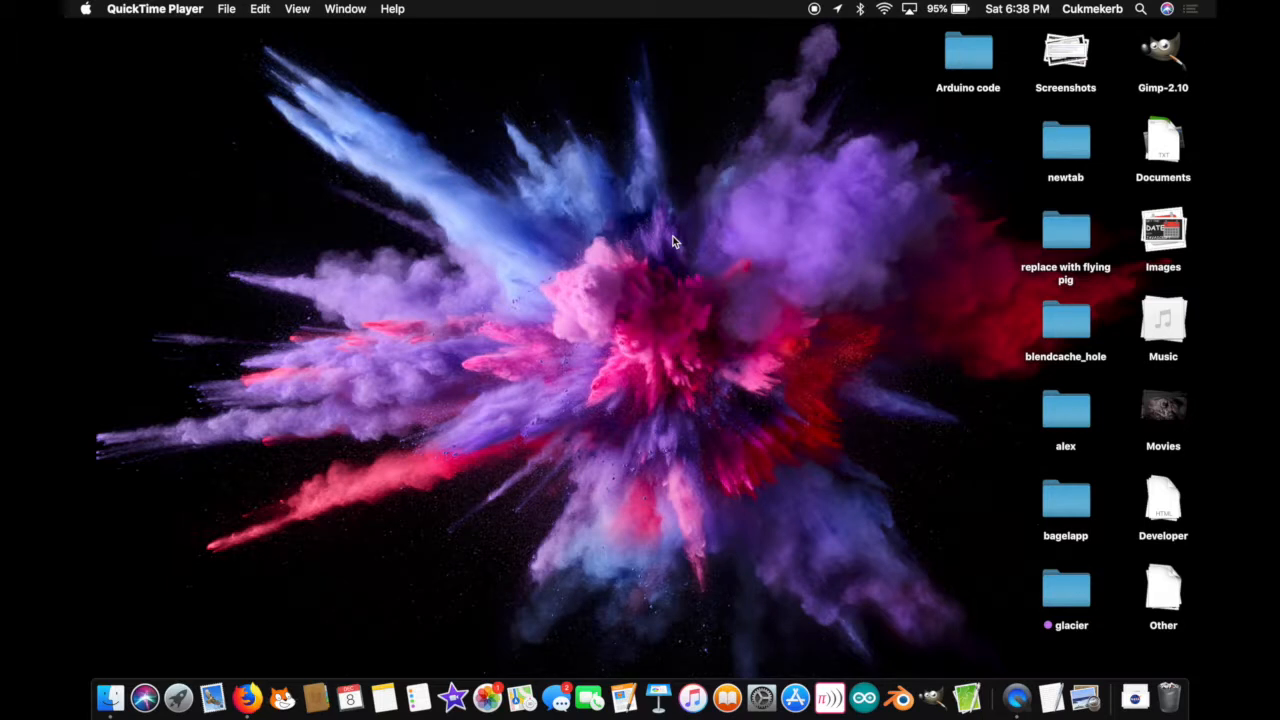
{"action": "mouse_move", "coordinate": [968, 694]}
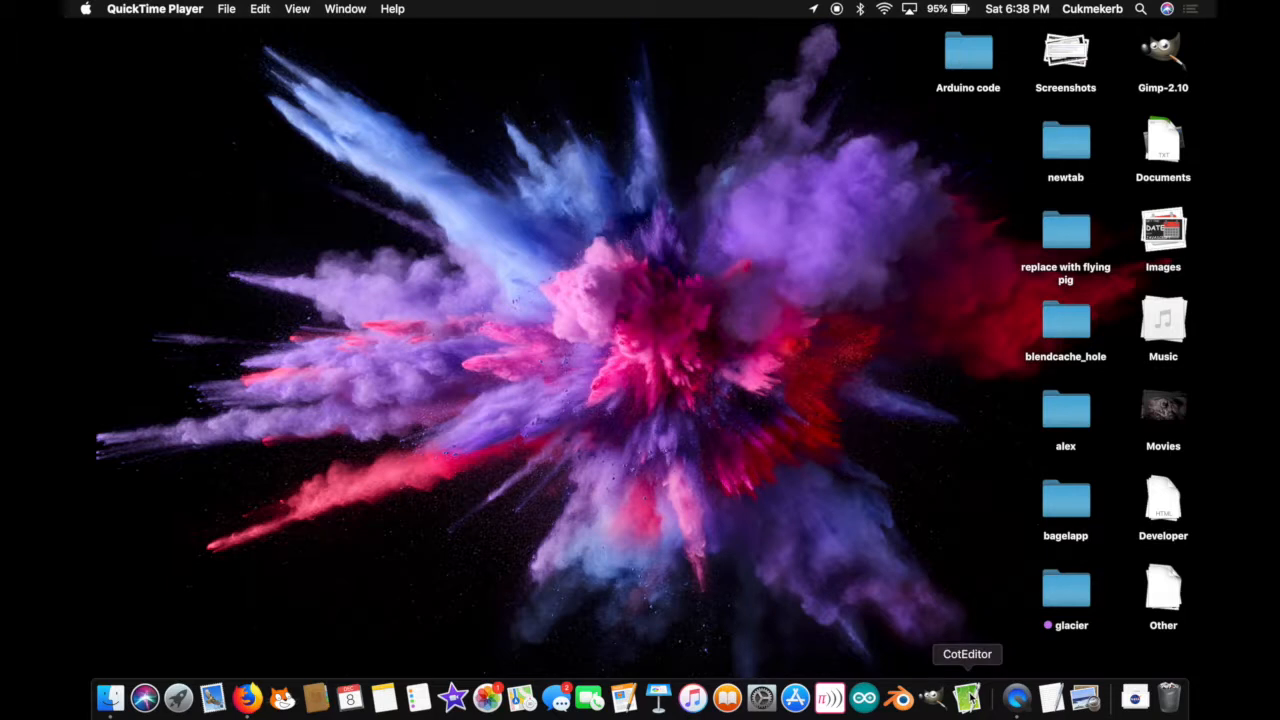
{"action": "left_click", "coordinate": [968, 692]}
{"action": "type", "text": "<"}
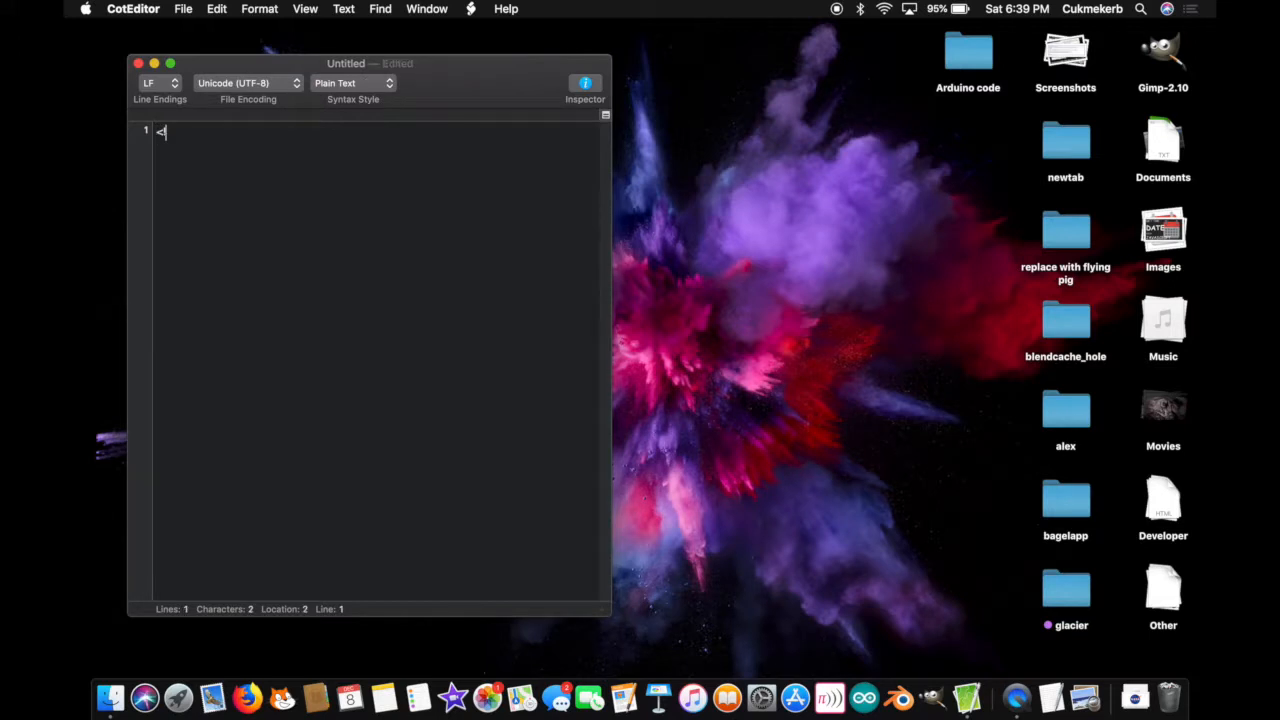
{"action": "type", "text": "!doctype html>"}
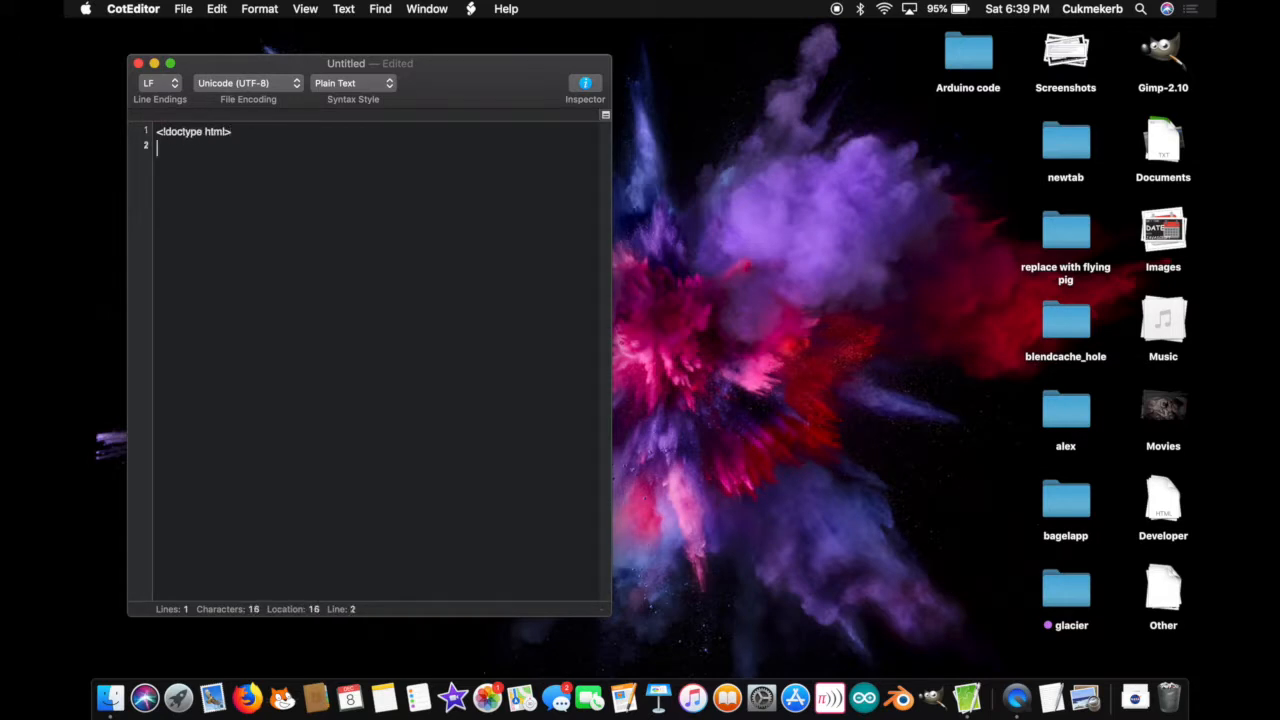
{"action": "type", "text": "<title>"}
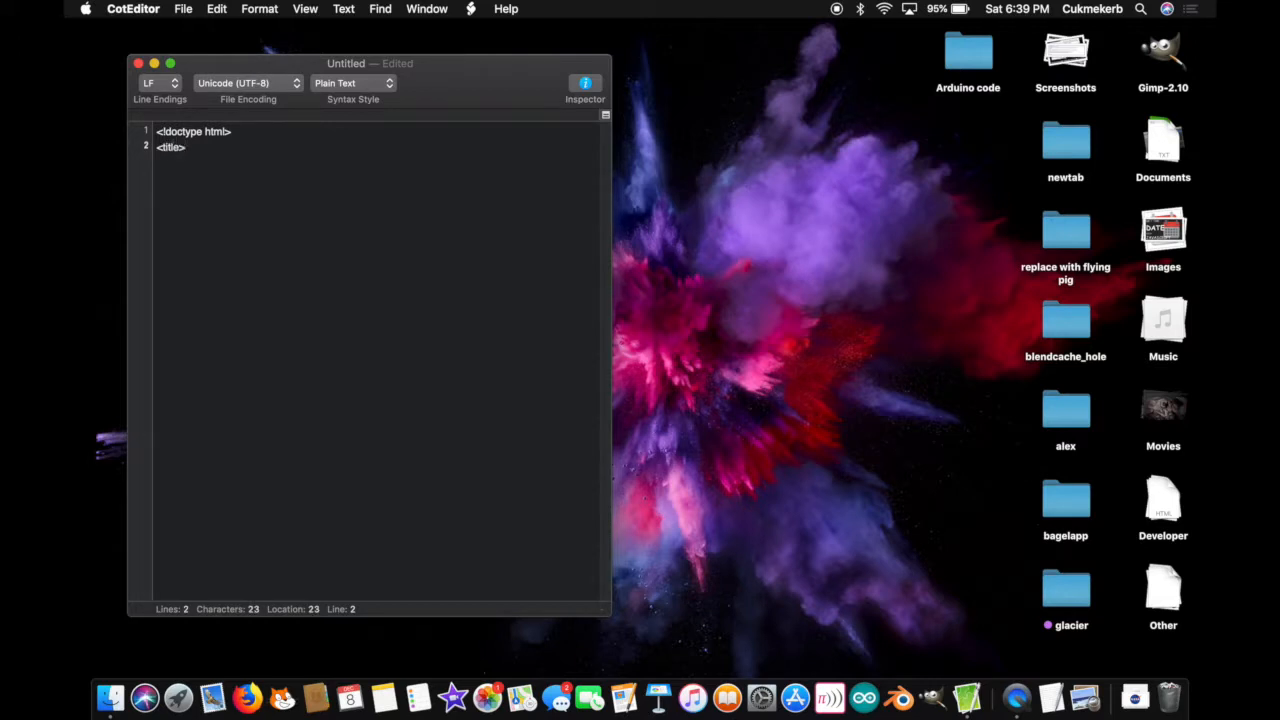
{"action": "type", "text": "Get Some Ad"}
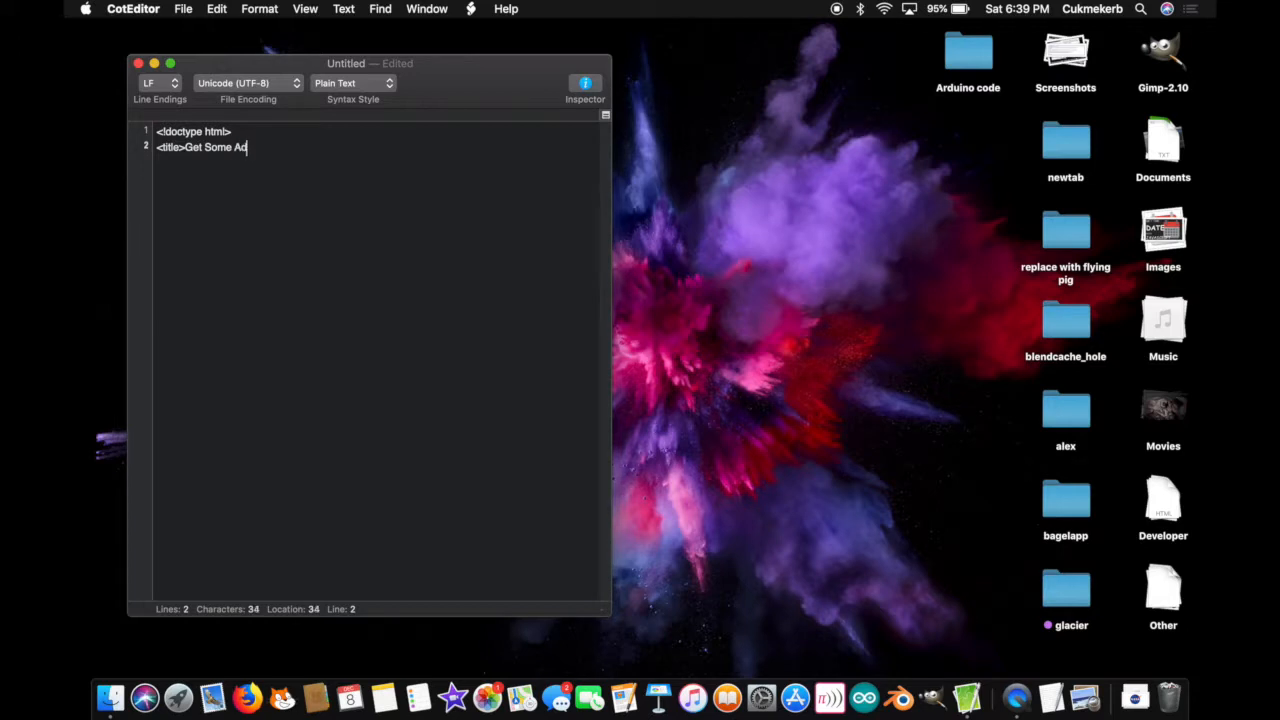
{"action": "type", "text": "vice</title>"}
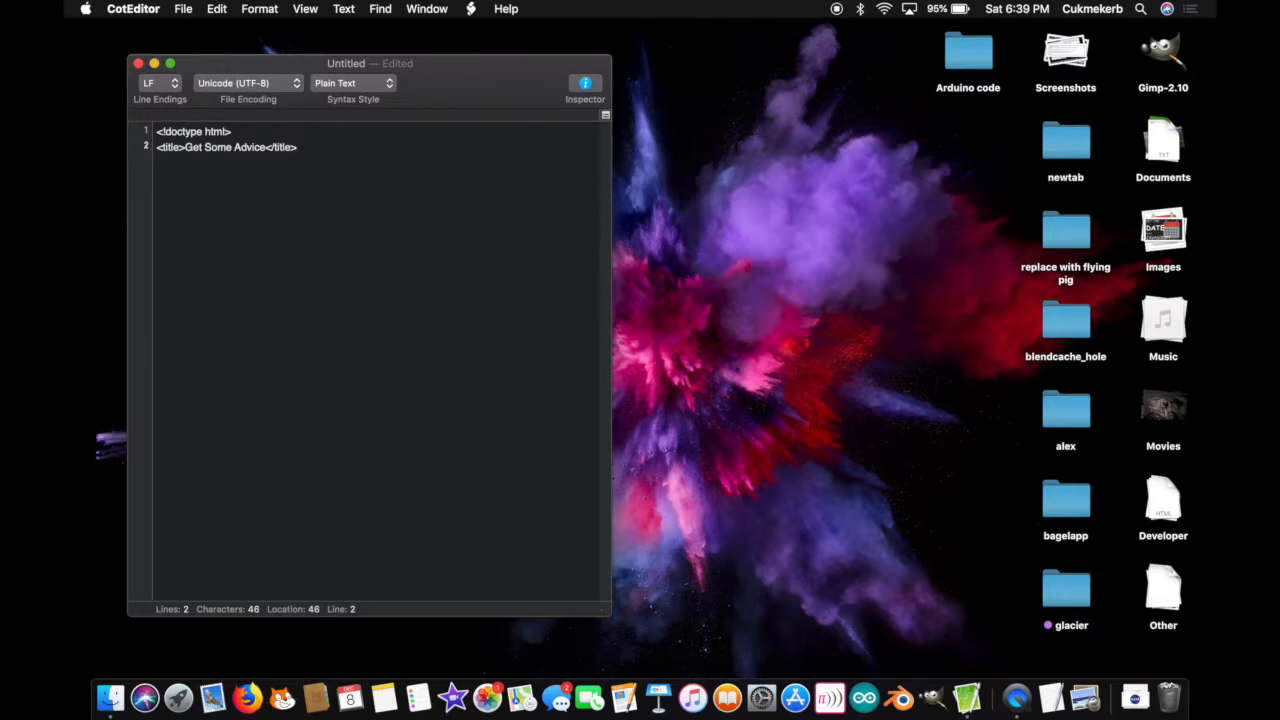
Step: Save the document to the Desktop as advice.html
{"action": "left_click", "coordinate": [180, 8]}
{"action": "type", "text": "advice.htm"}
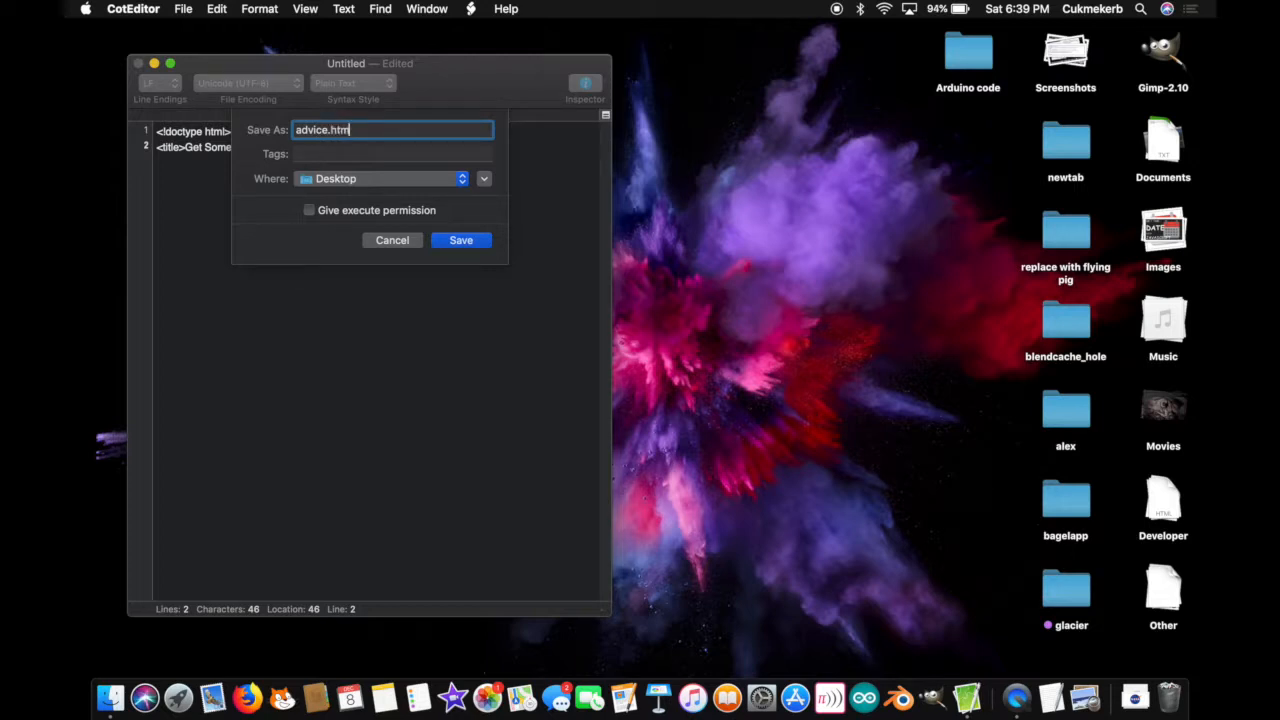
{"action": "left_click", "coordinate": [460, 240]}
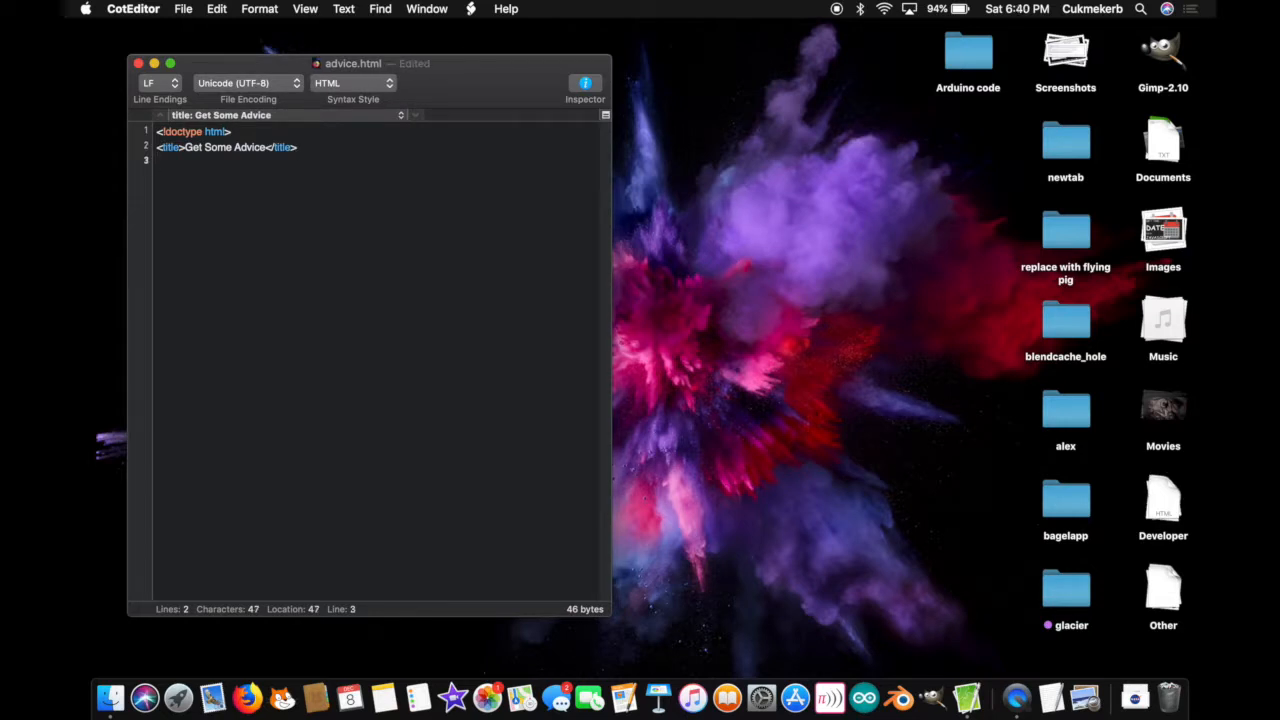
{"action": "type", "text": "<"}
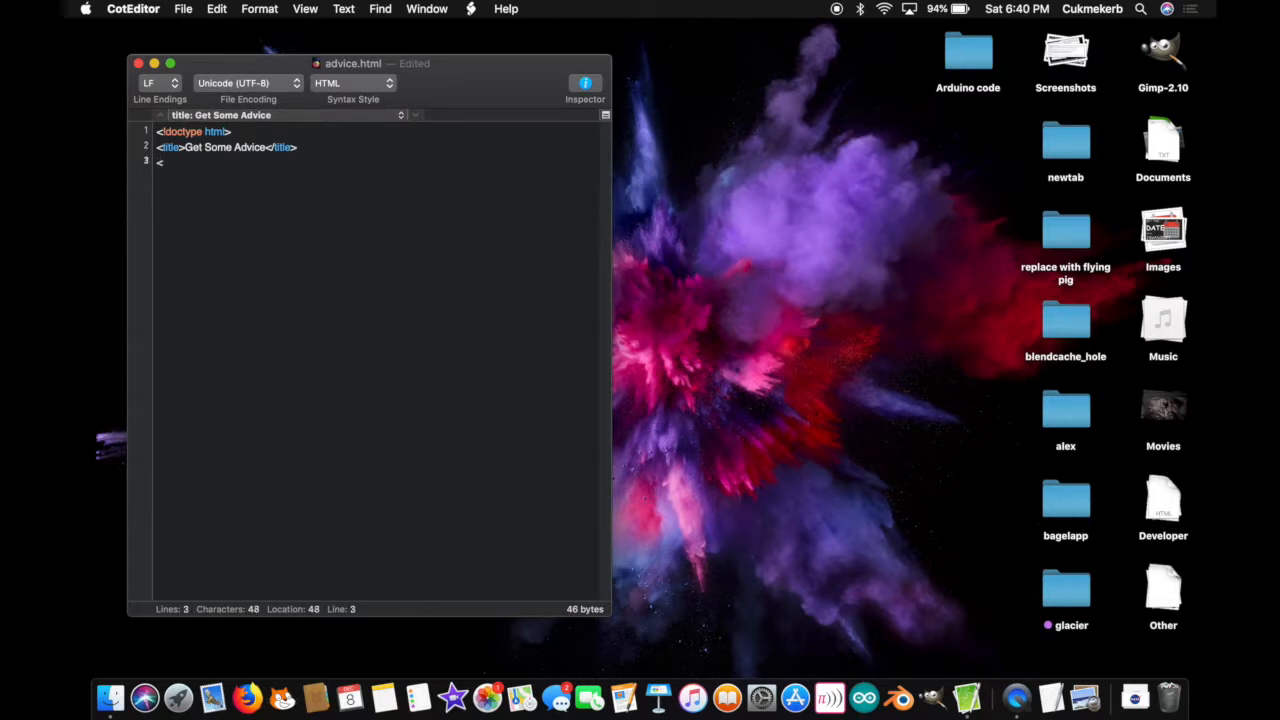
{"action": "type", "text": "script"}
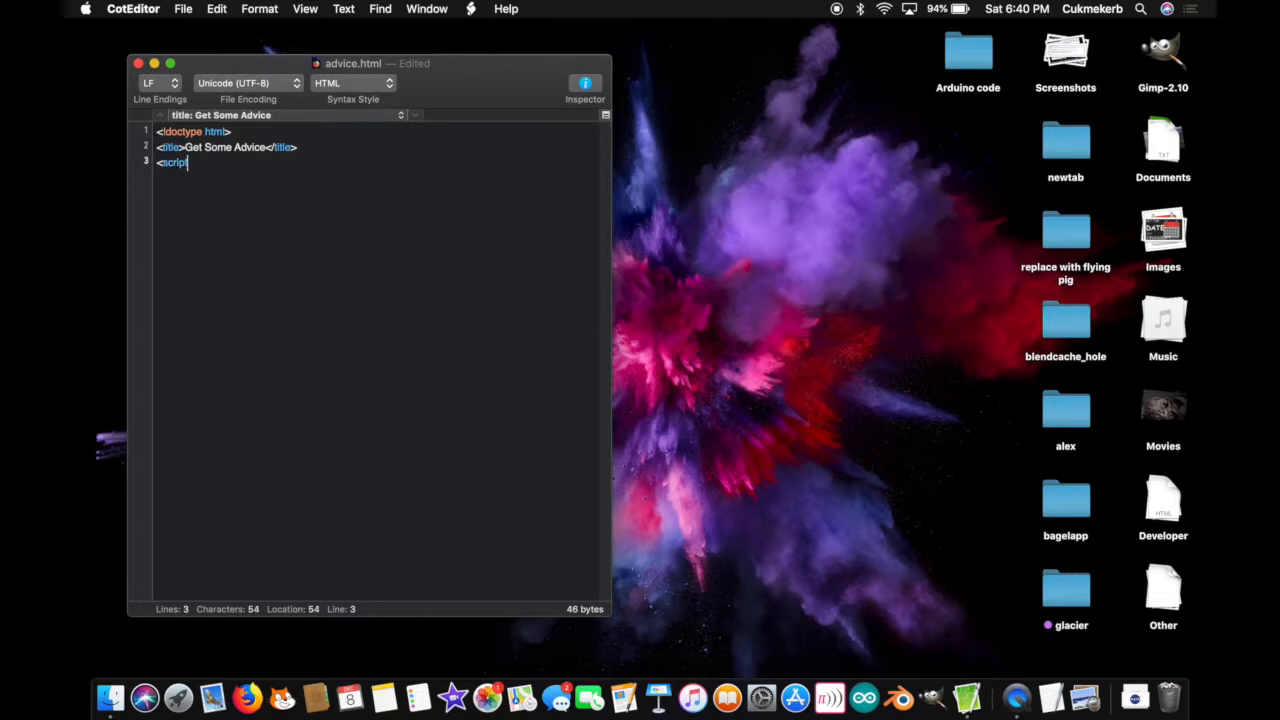
{"action": "type", "text": "src"}
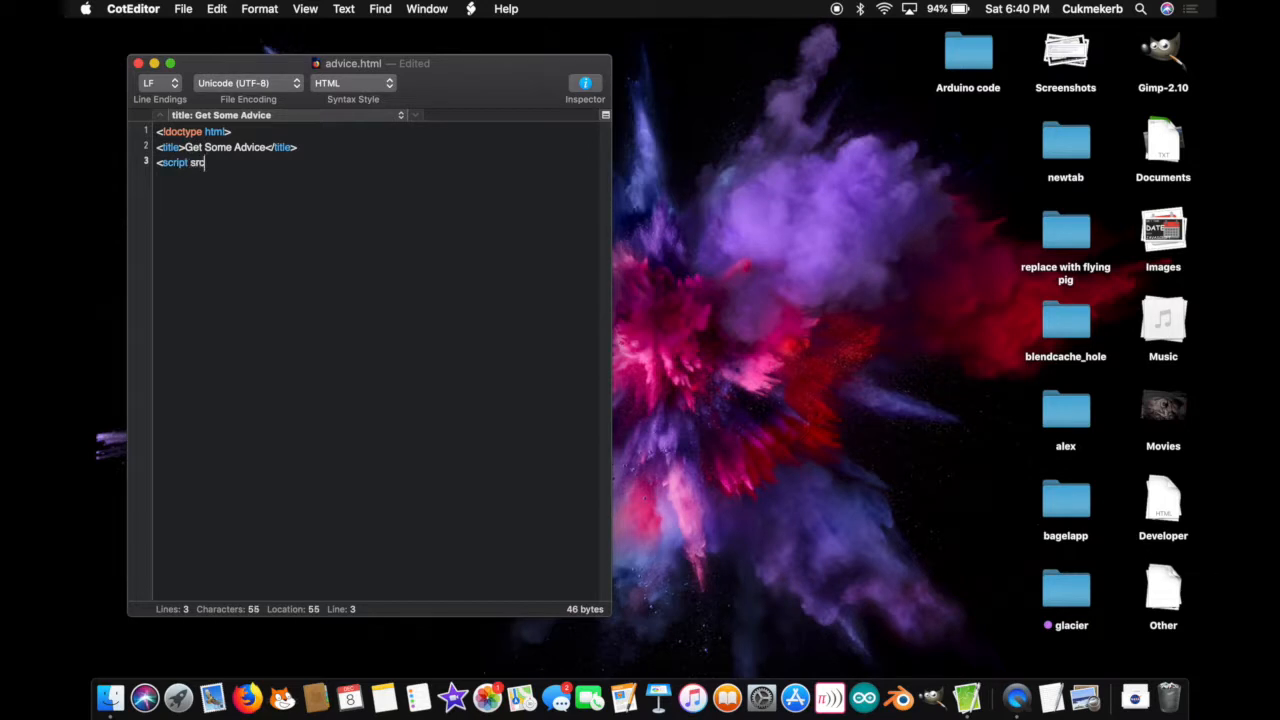
{"action": "type", "text": "=\""}
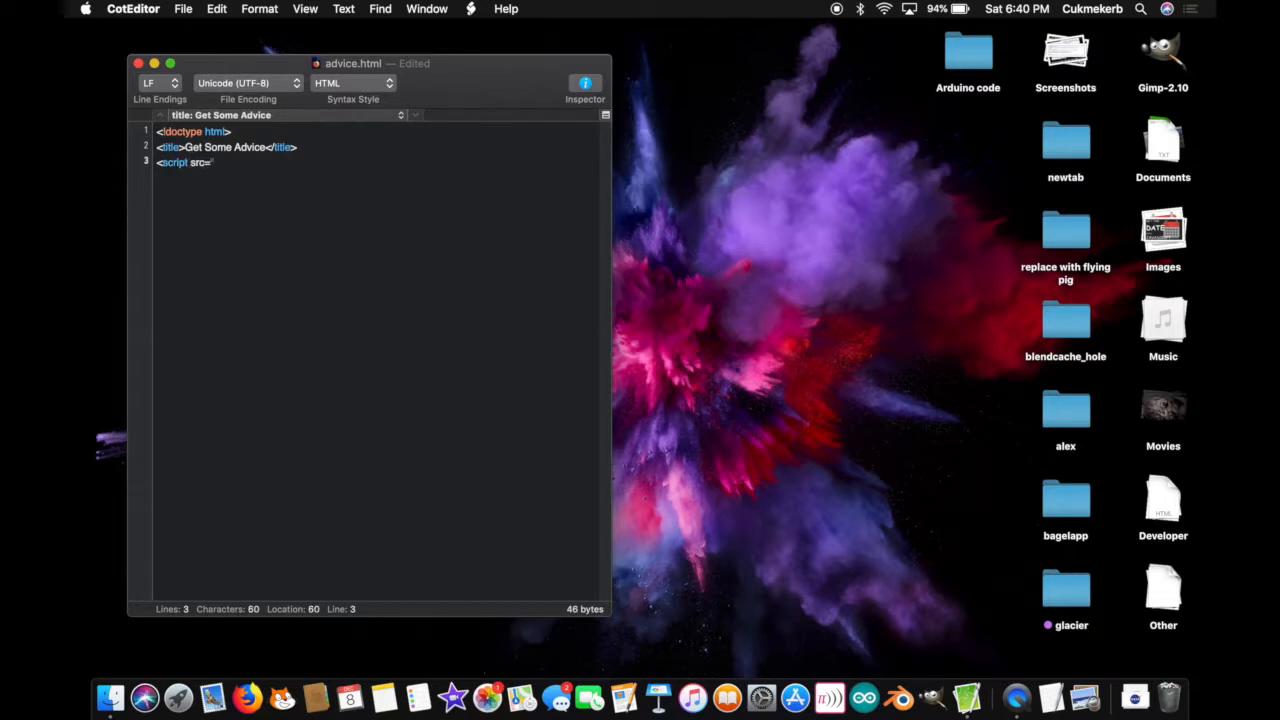
{"action": "type", "text": "\"https://www.w3schools.com/lib/w3.js"}
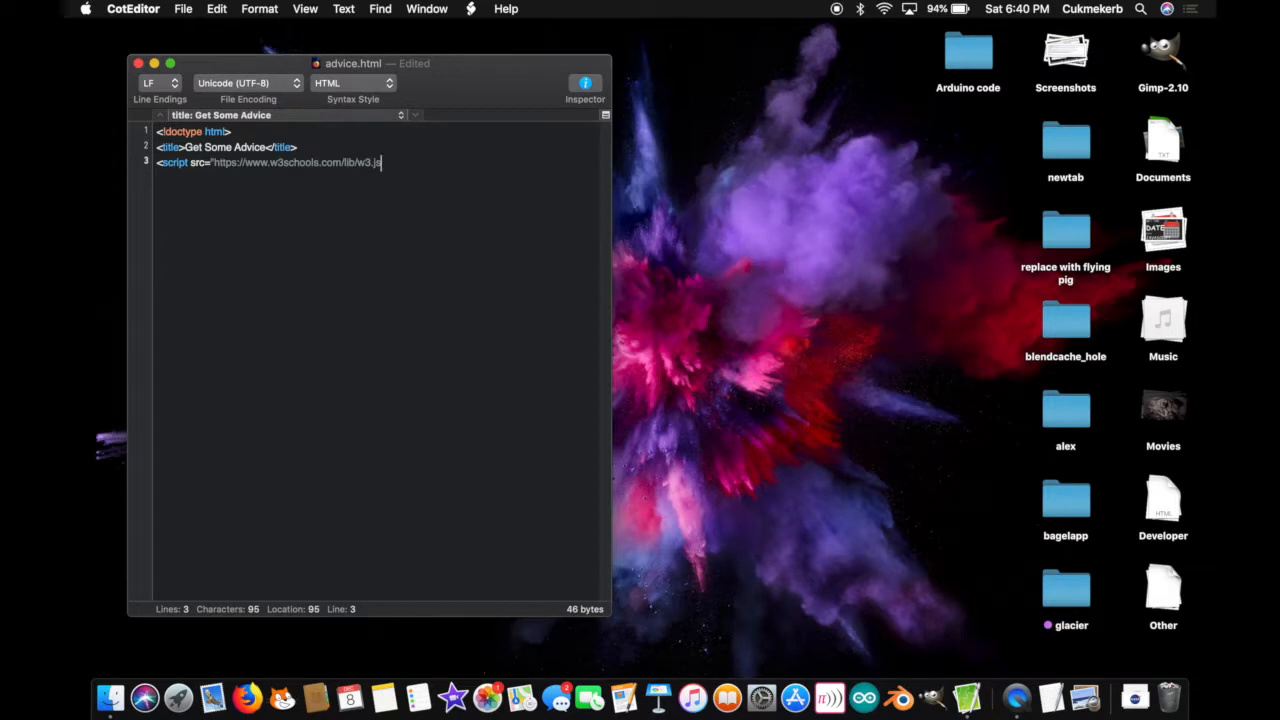
{"action": "type", "text": "\">"}
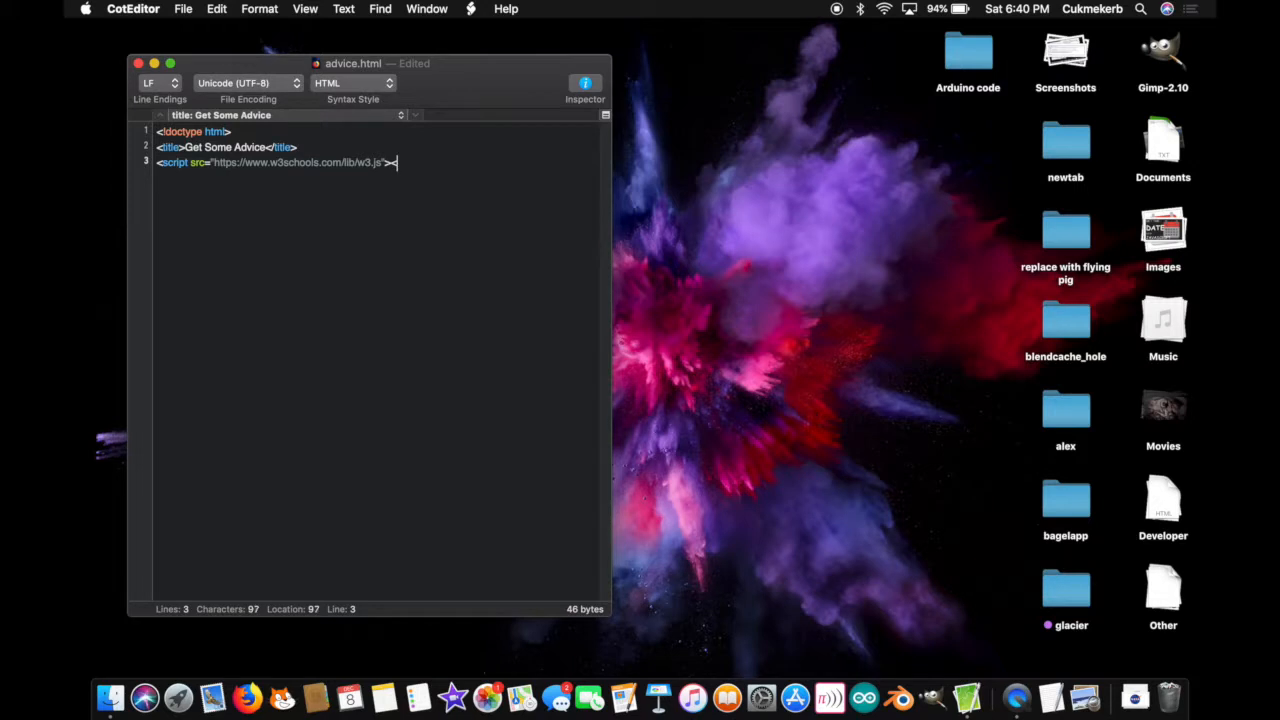
{"action": "type", "text": "/script>"}
{"action": "type", "text": "<"}
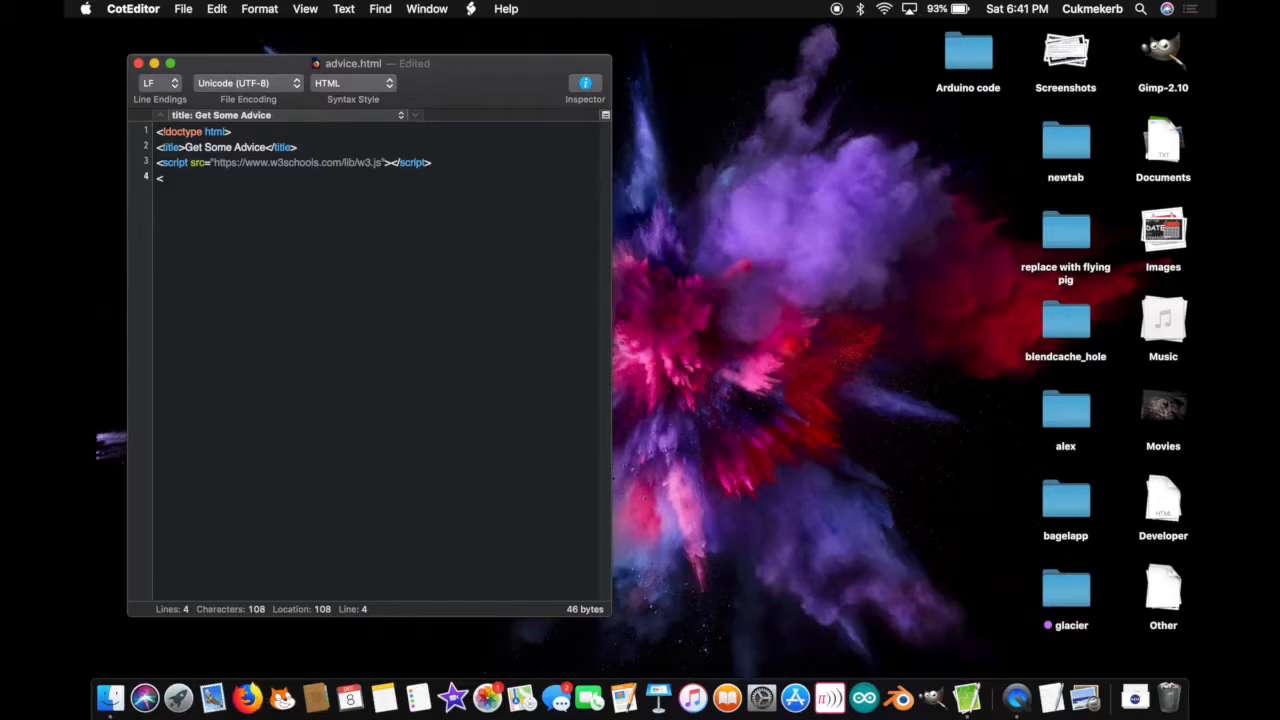
{"action": "type", "text": "script"}
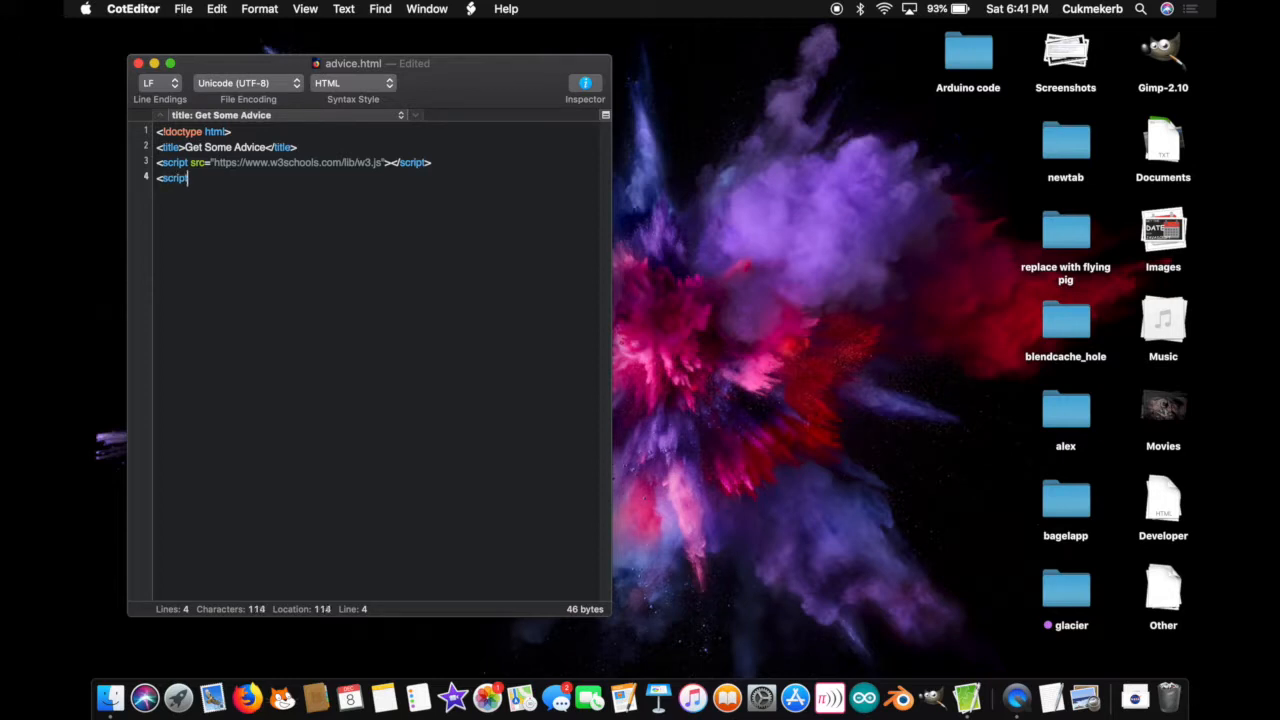
Step: Define function getadvice() calling w3.getHttpObject with the adviceslip API URL
{"action": "key", "text": "Return"}
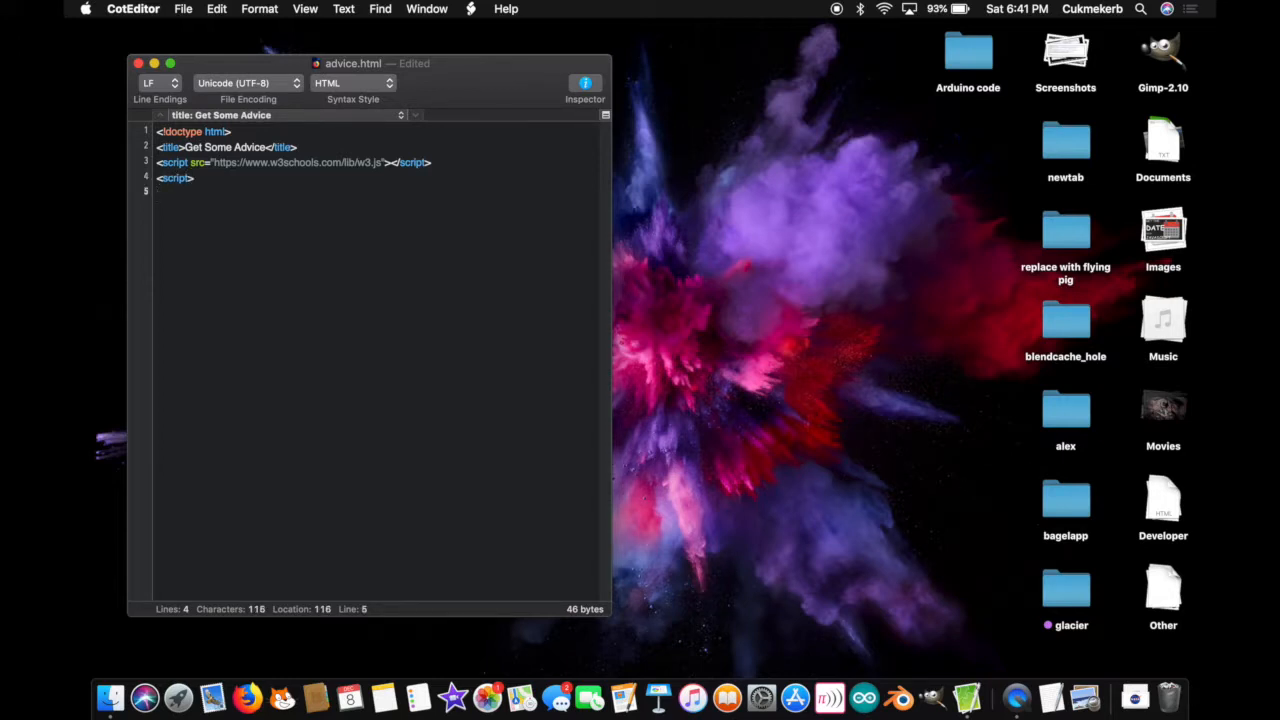
{"action": "type", "text": "functi"}
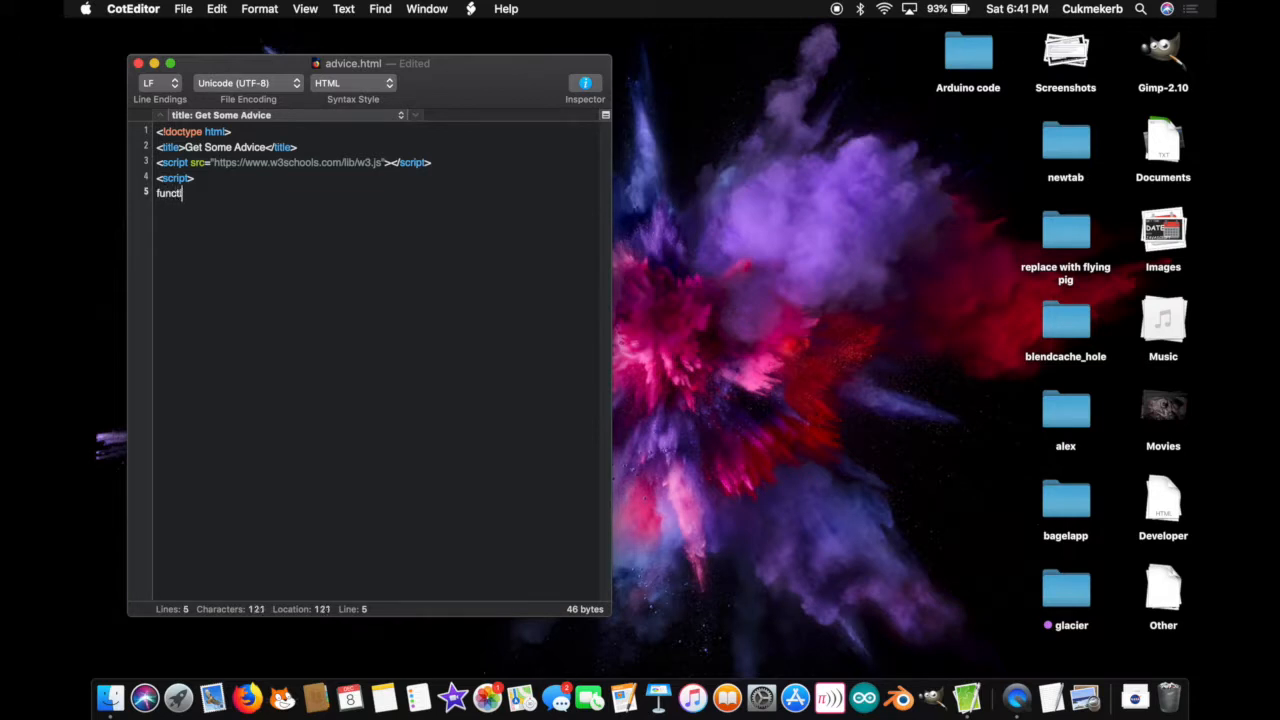
{"action": "type", "text": "on"}
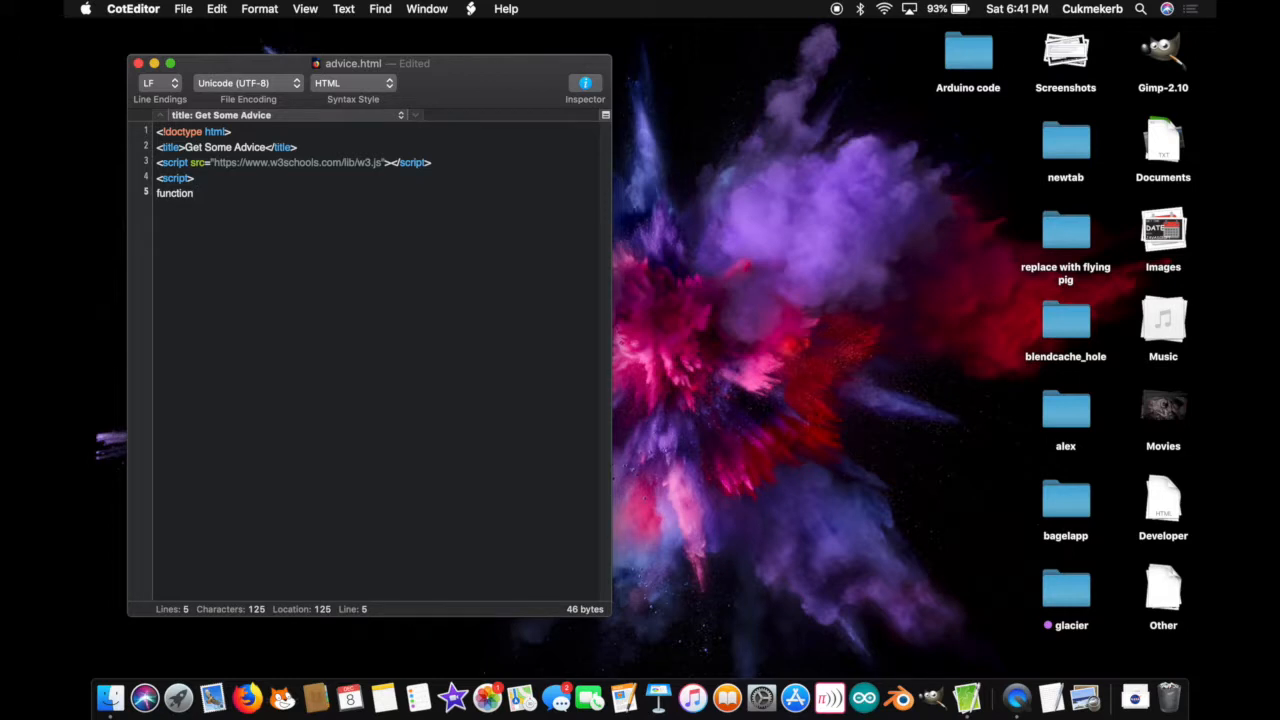
{"action": "type", "text": "getad"}
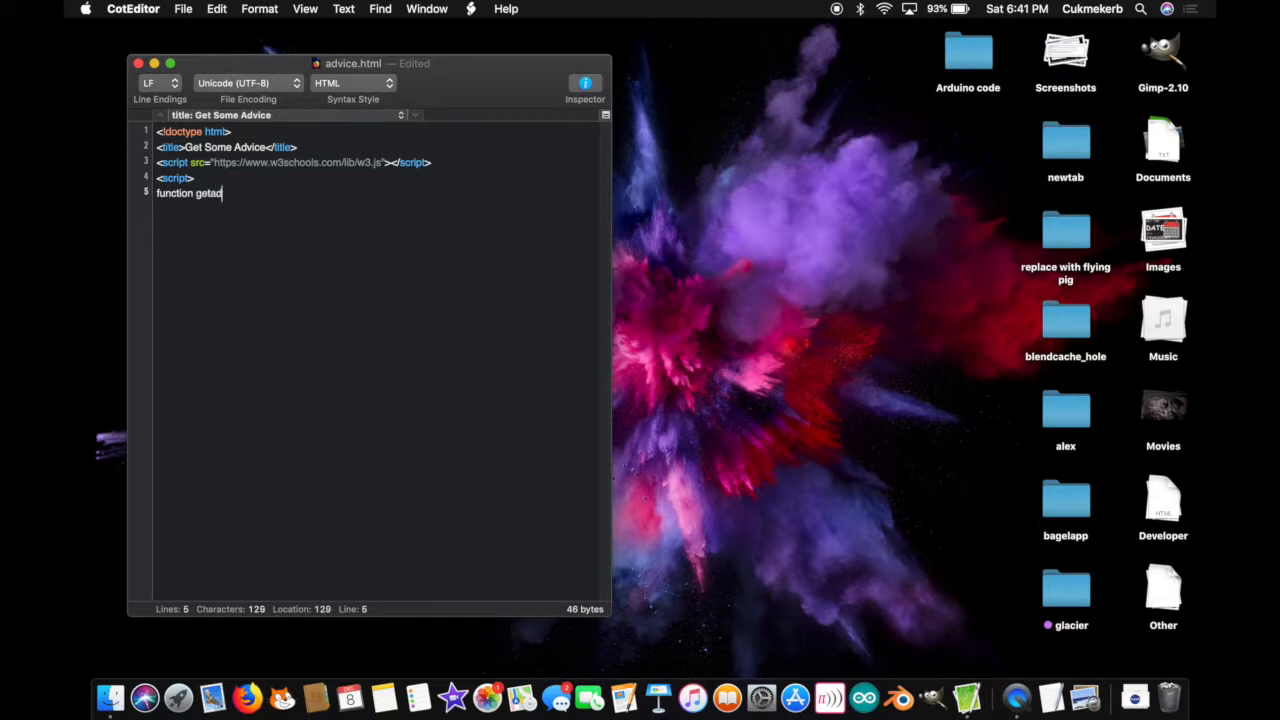
{"action": "type", "text": "vice("}
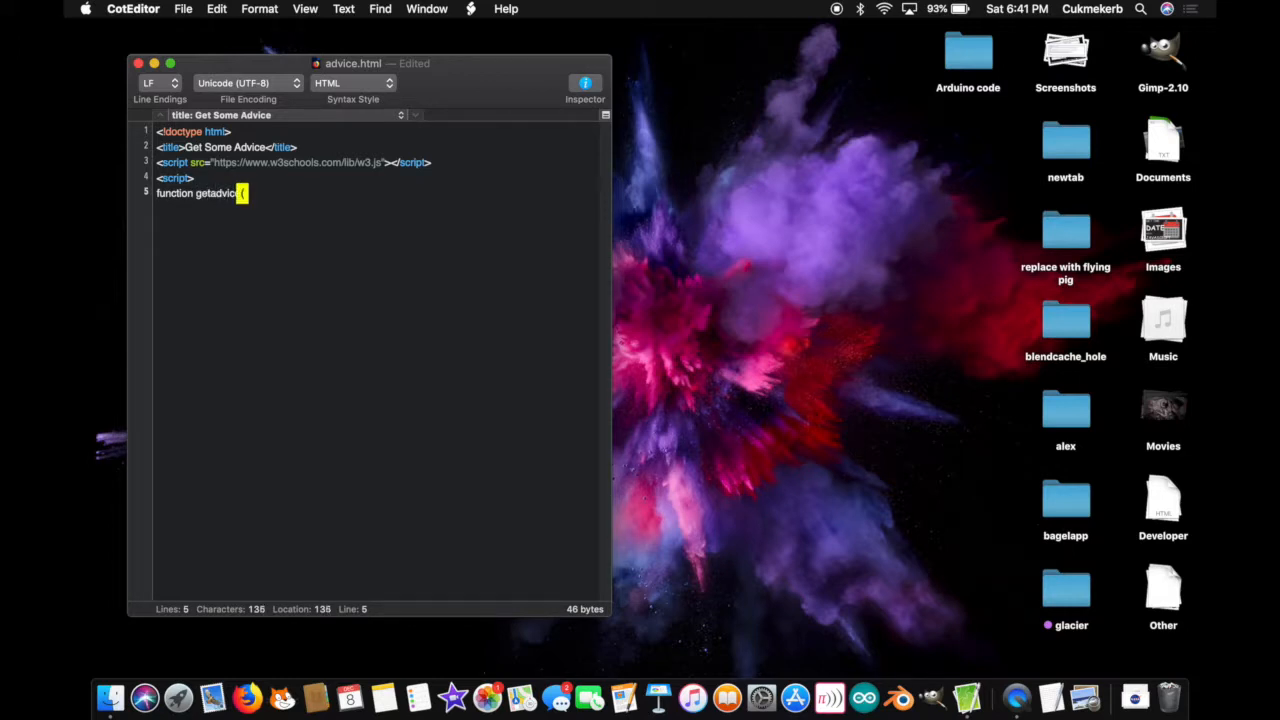
{"action": "type", "text": "){"}
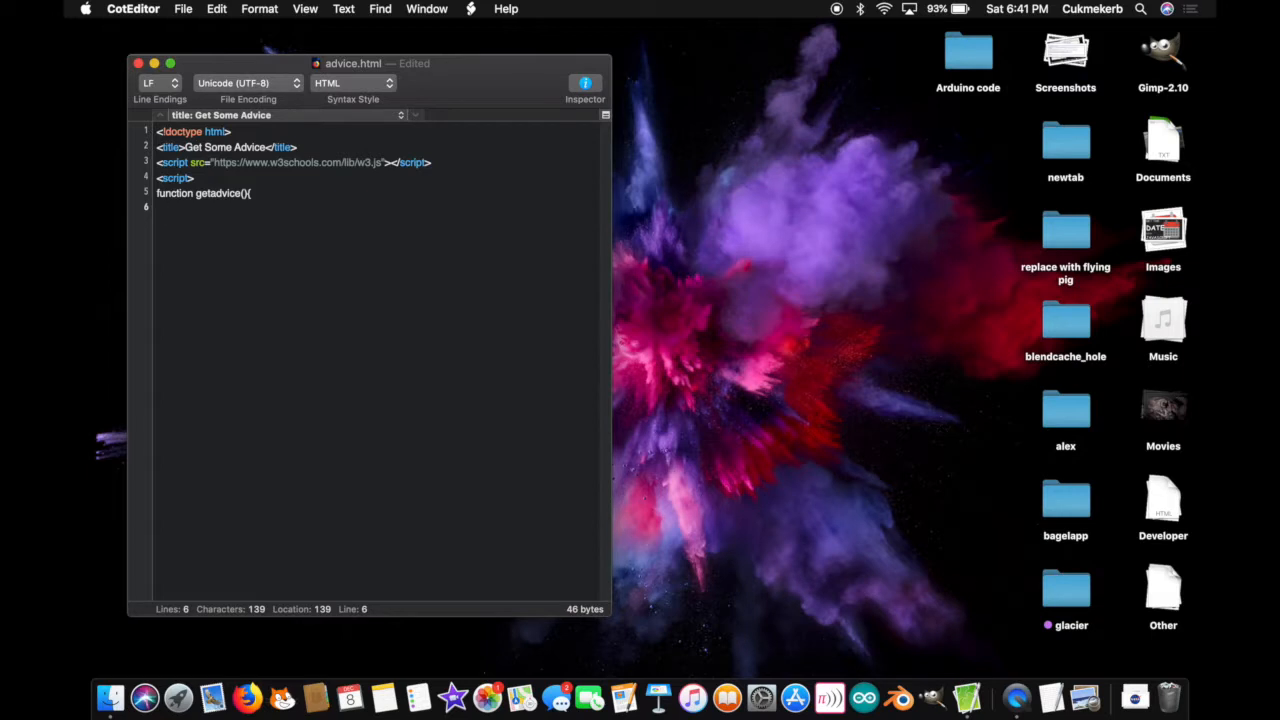
{"action": "type", "text": "w"}
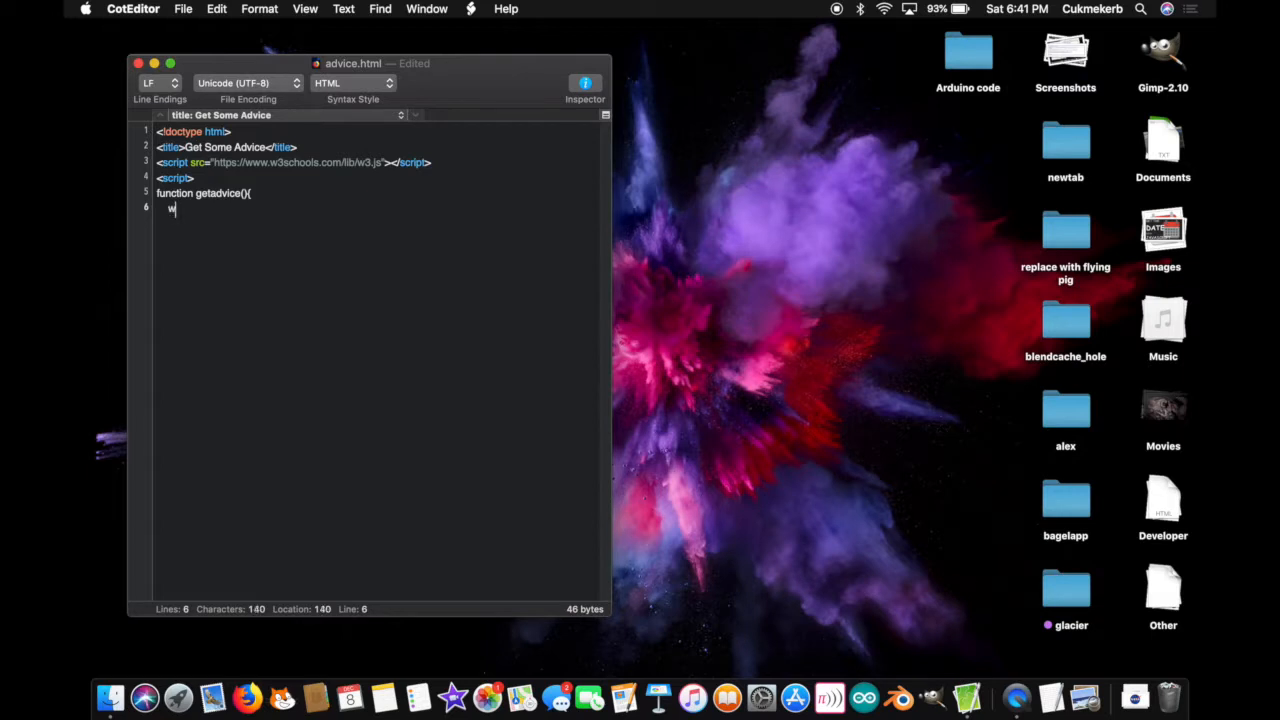
{"action": "type", "text": "3.get"}
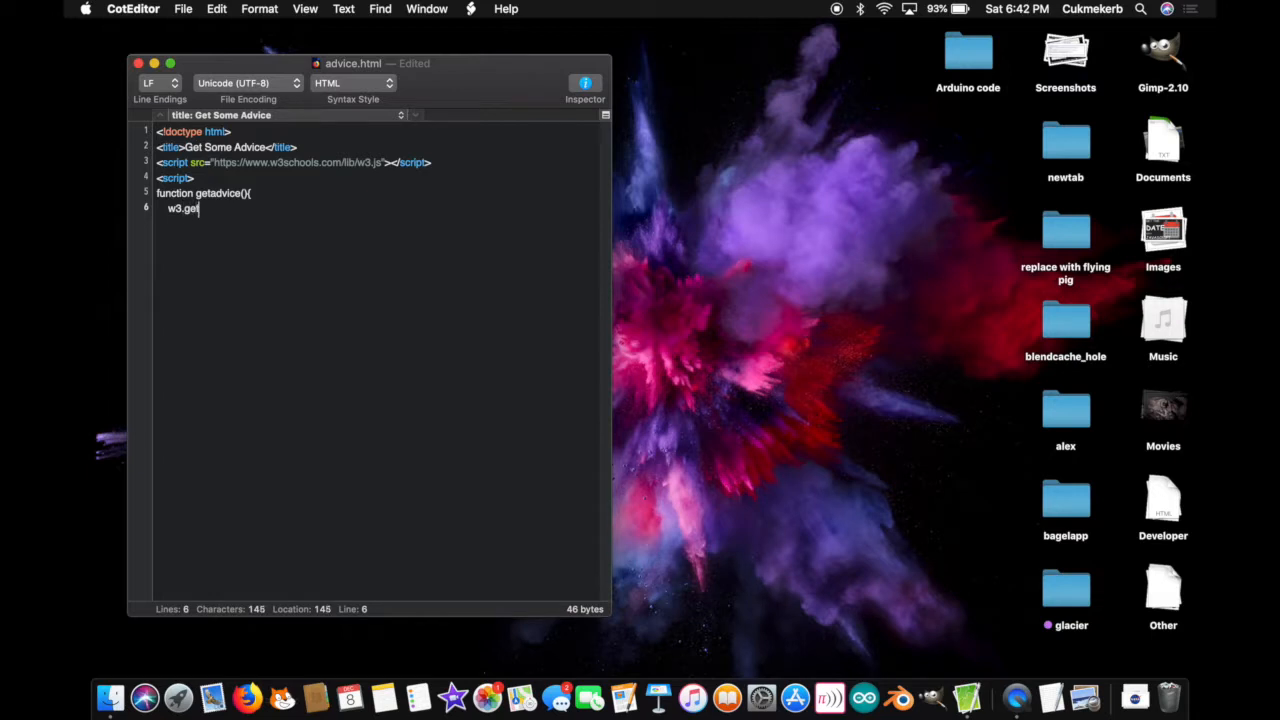
{"action": "type", "text": "H"}
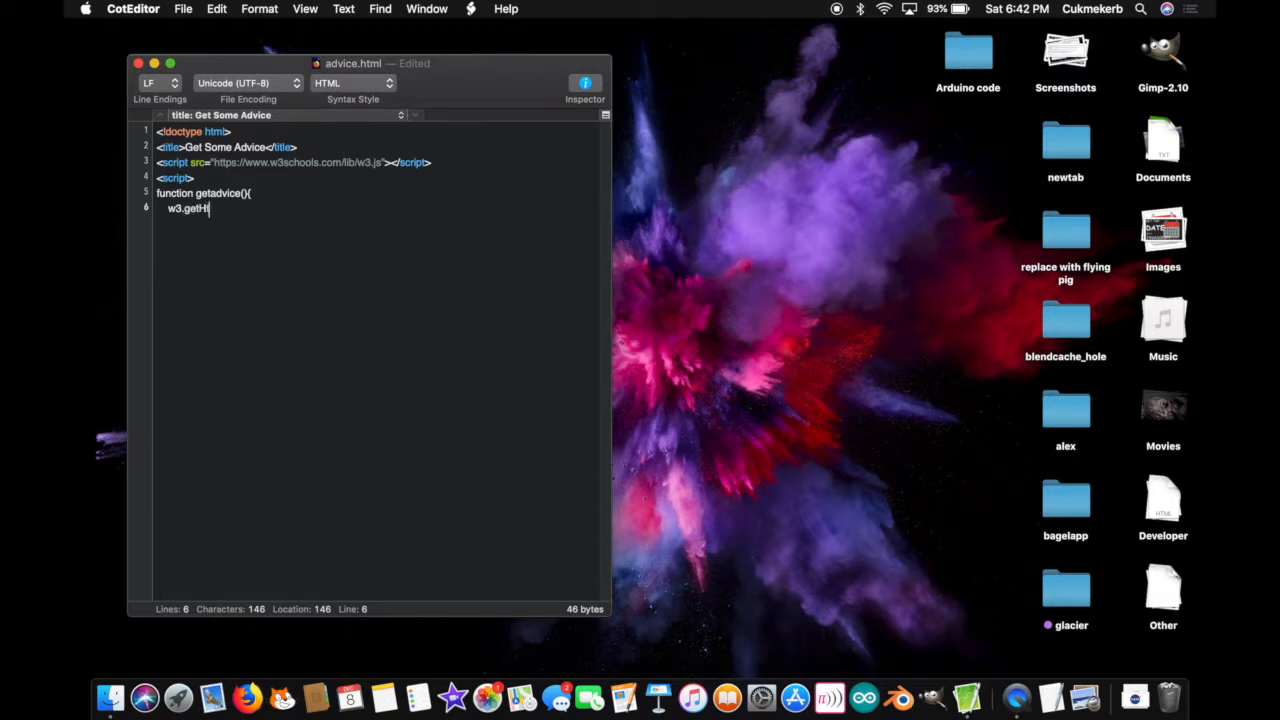
{"action": "type", "text": "ttpO"}
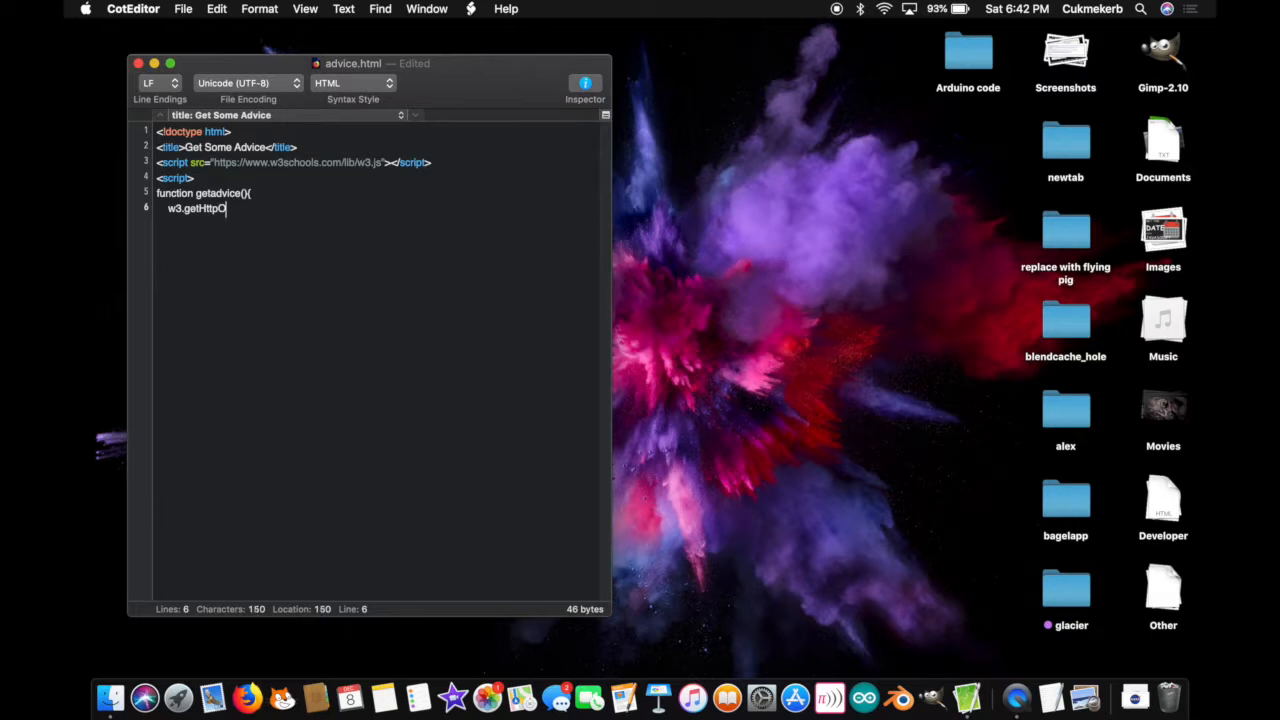
{"action": "type", "text": "bje"}
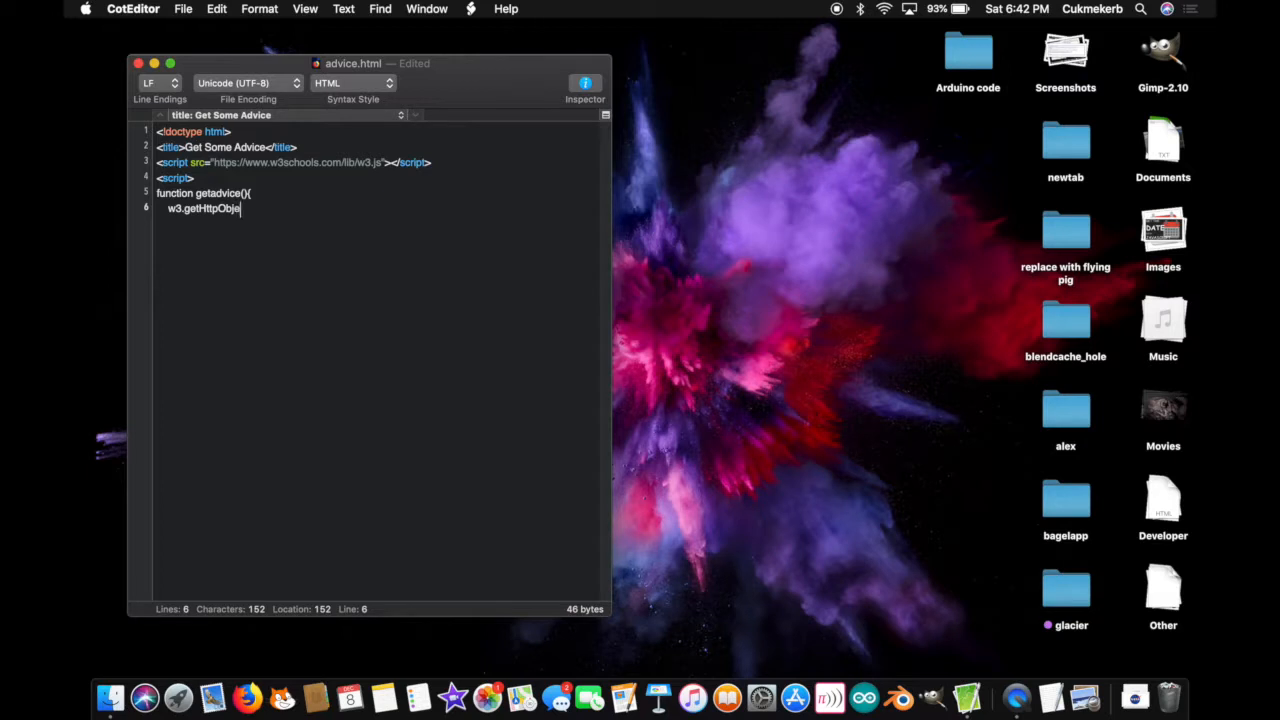
{"action": "type", "text": "ct("}
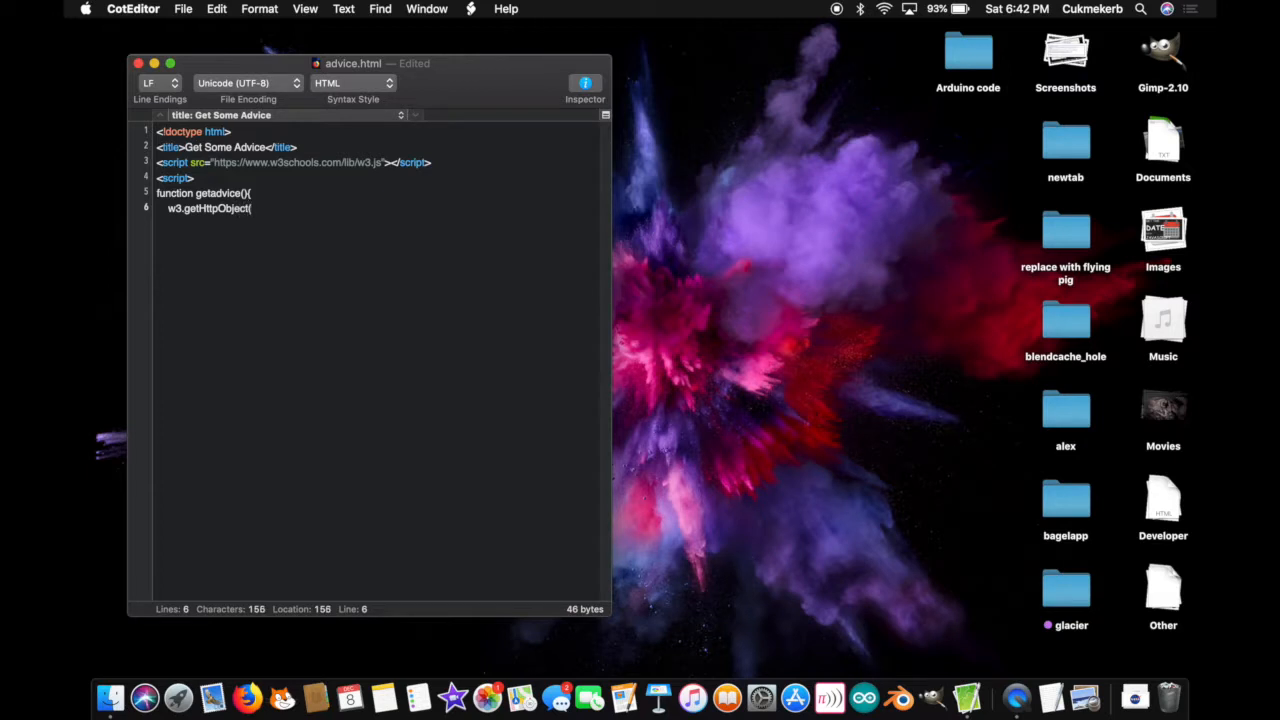
{"action": "type", "text": "'"}
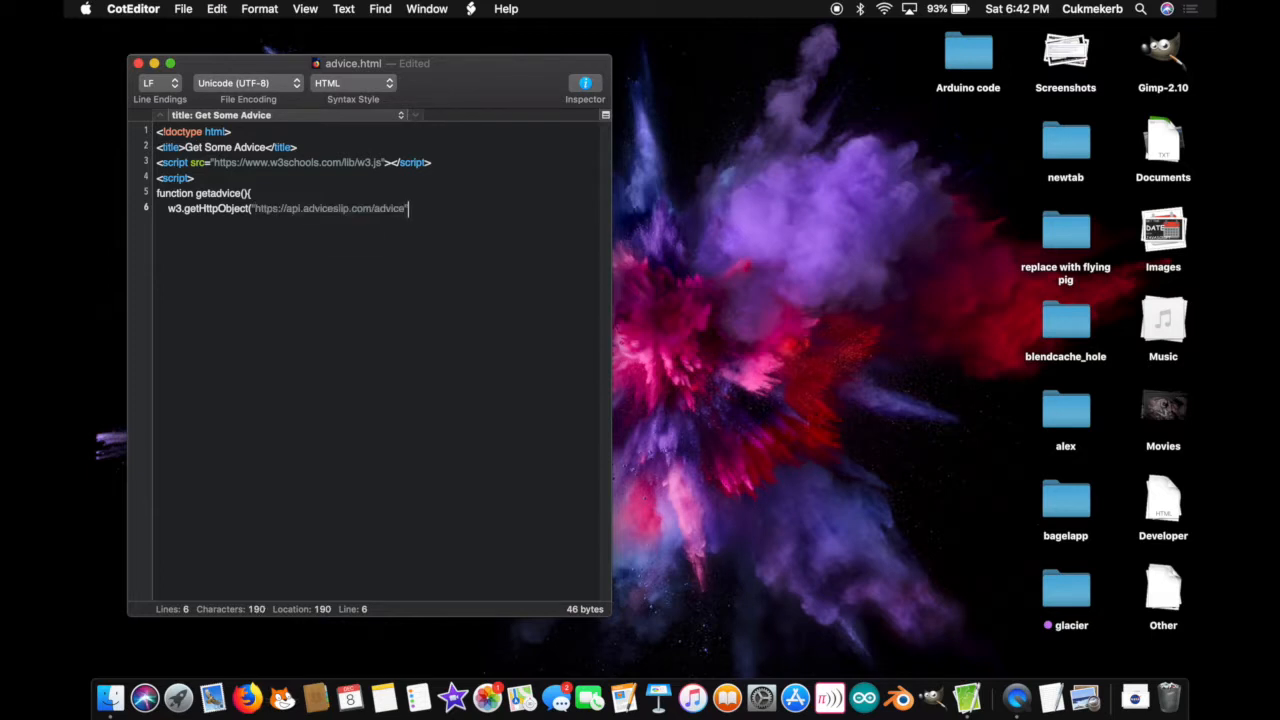
{"action": "type", "text": ", functio"}
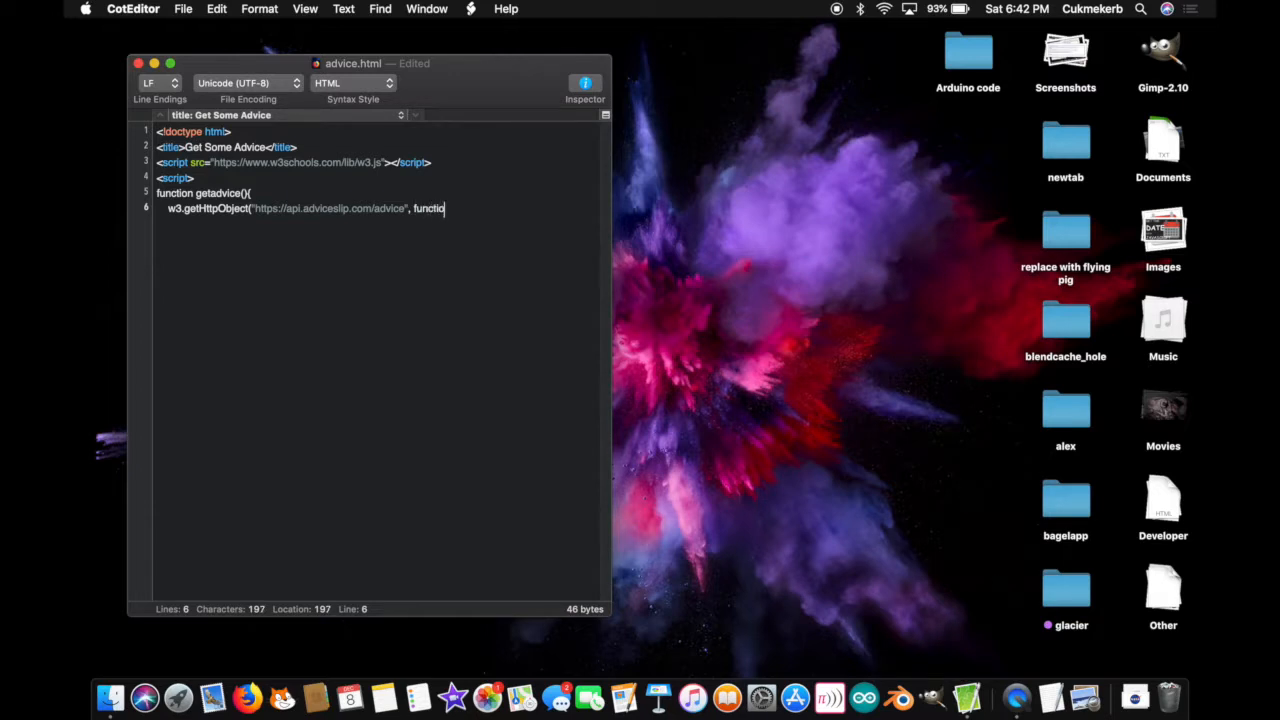
Step: Write the callback reading data.slip.advice and alerting it, then close the script block
{"action": "type", "text": "n(da"}
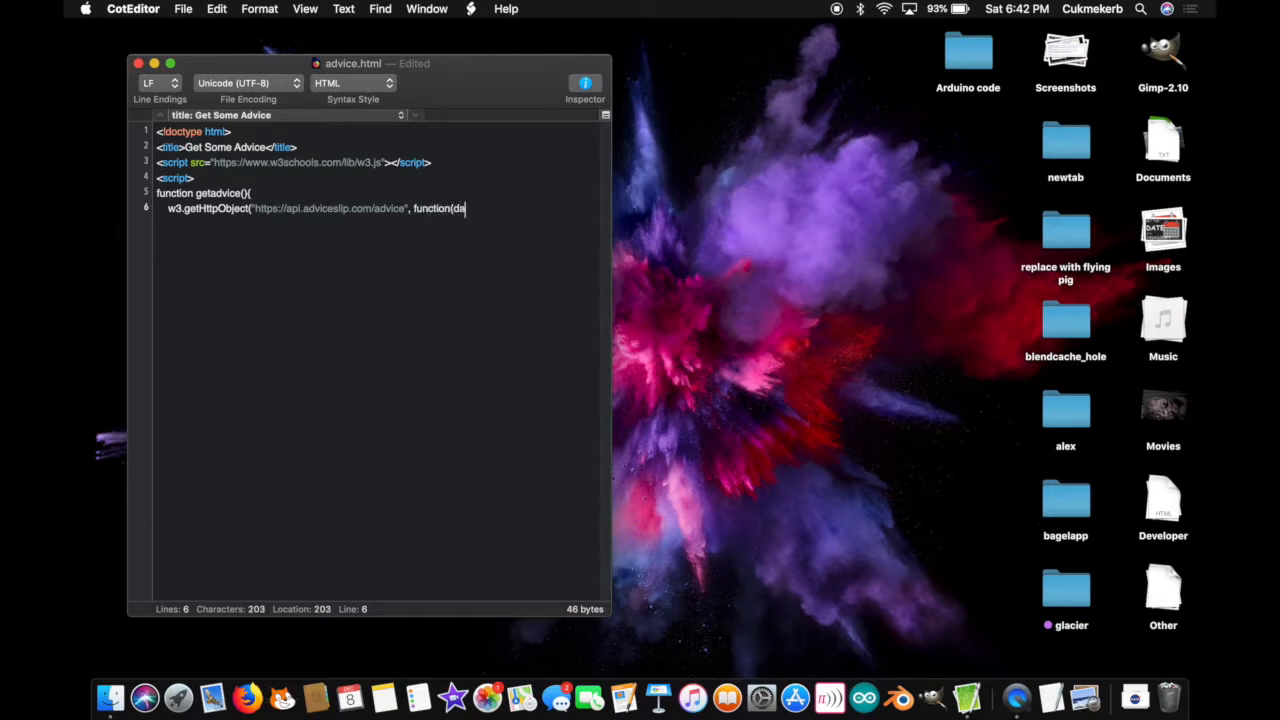
{"action": "type", "text": "ta){"}
{"action": "type", "text": "ad"}
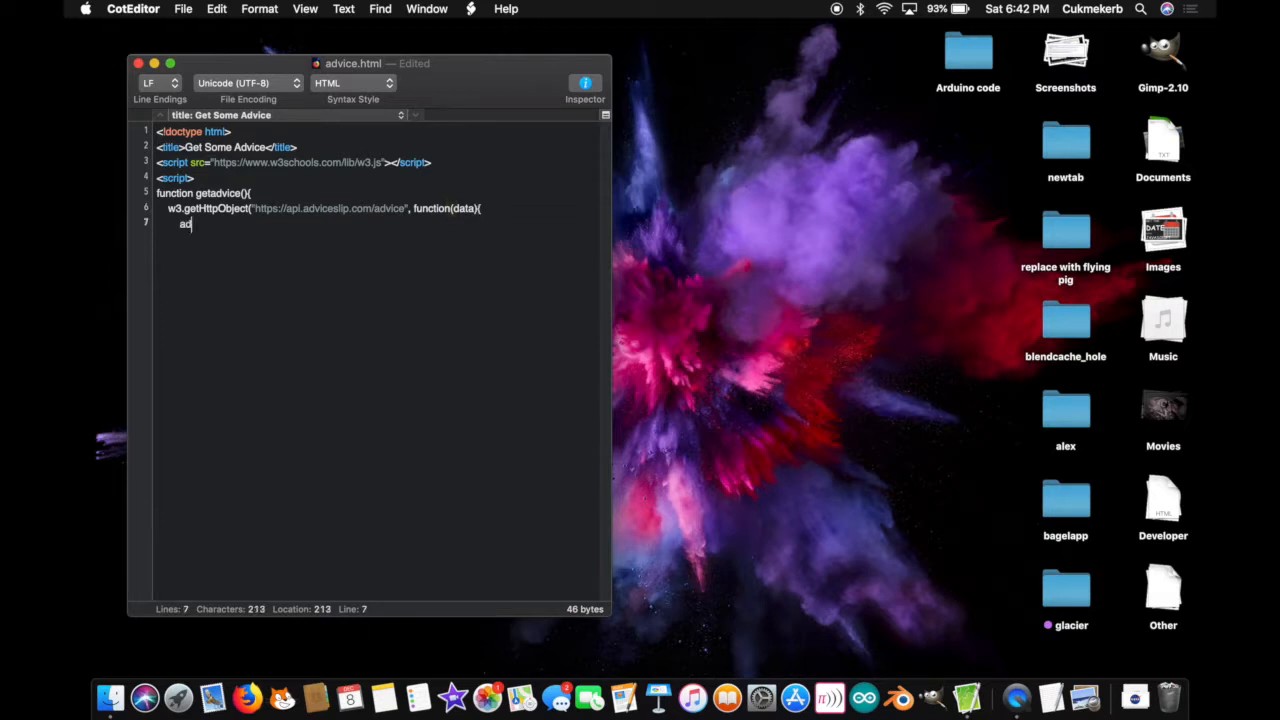
{"action": "type", "text": "vice="}
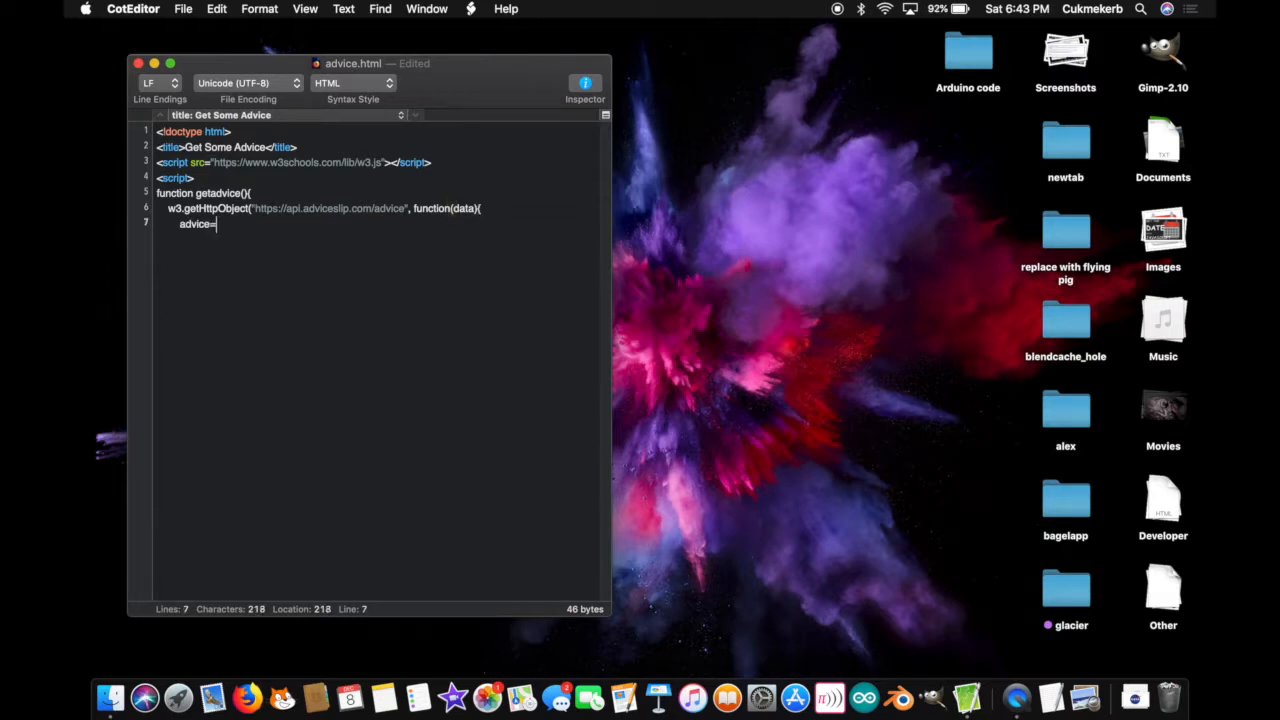
{"action": "type", "text": "data"}
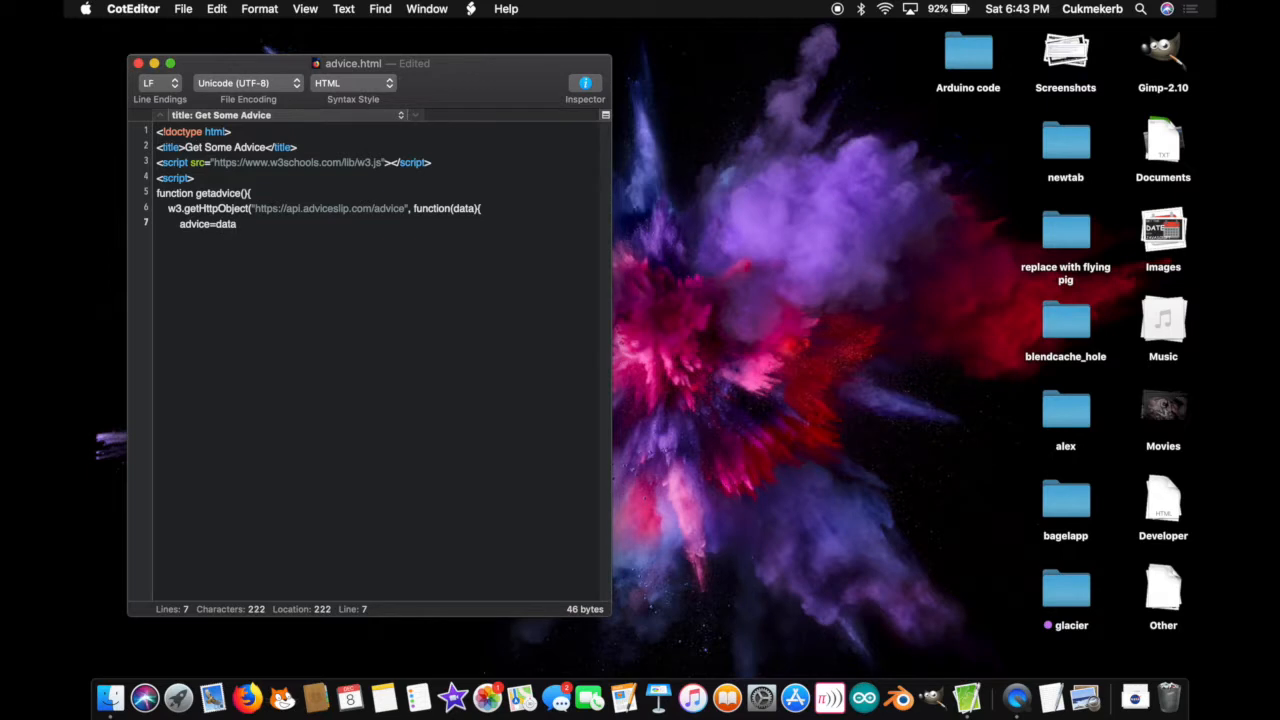
{"action": "type", "text": ".sli"}
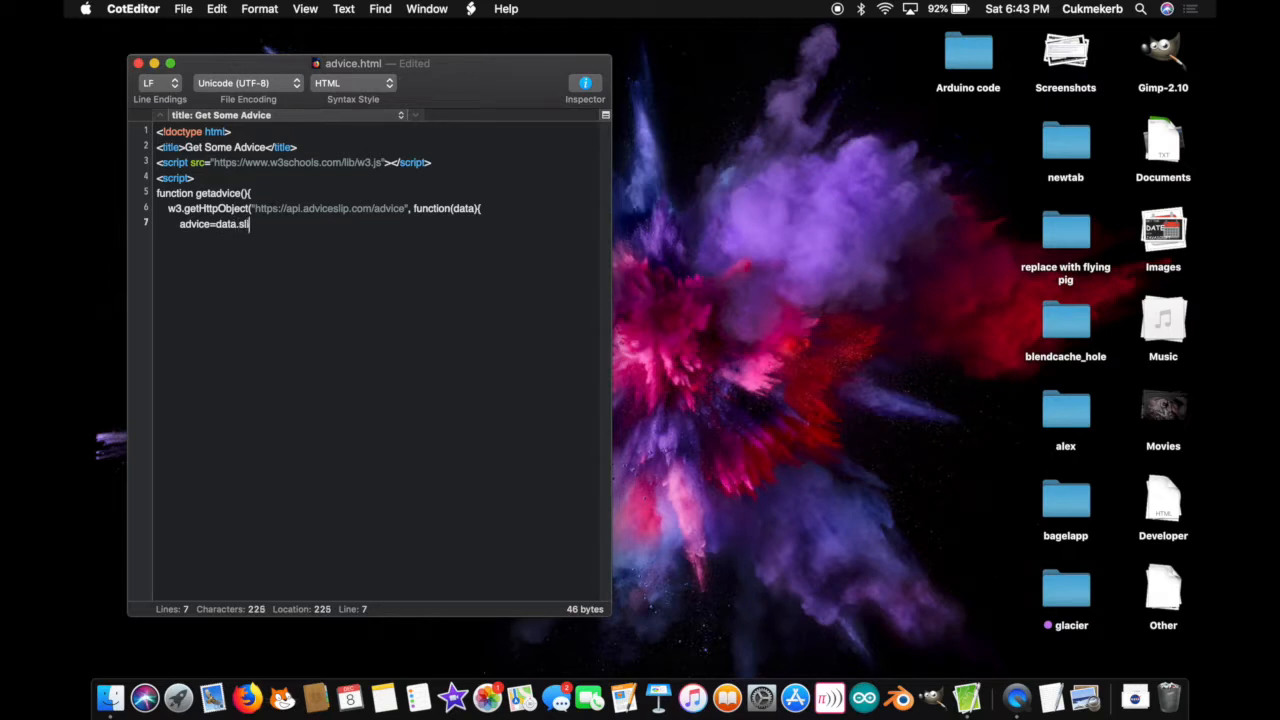
{"action": "type", "text": "p.advice"}
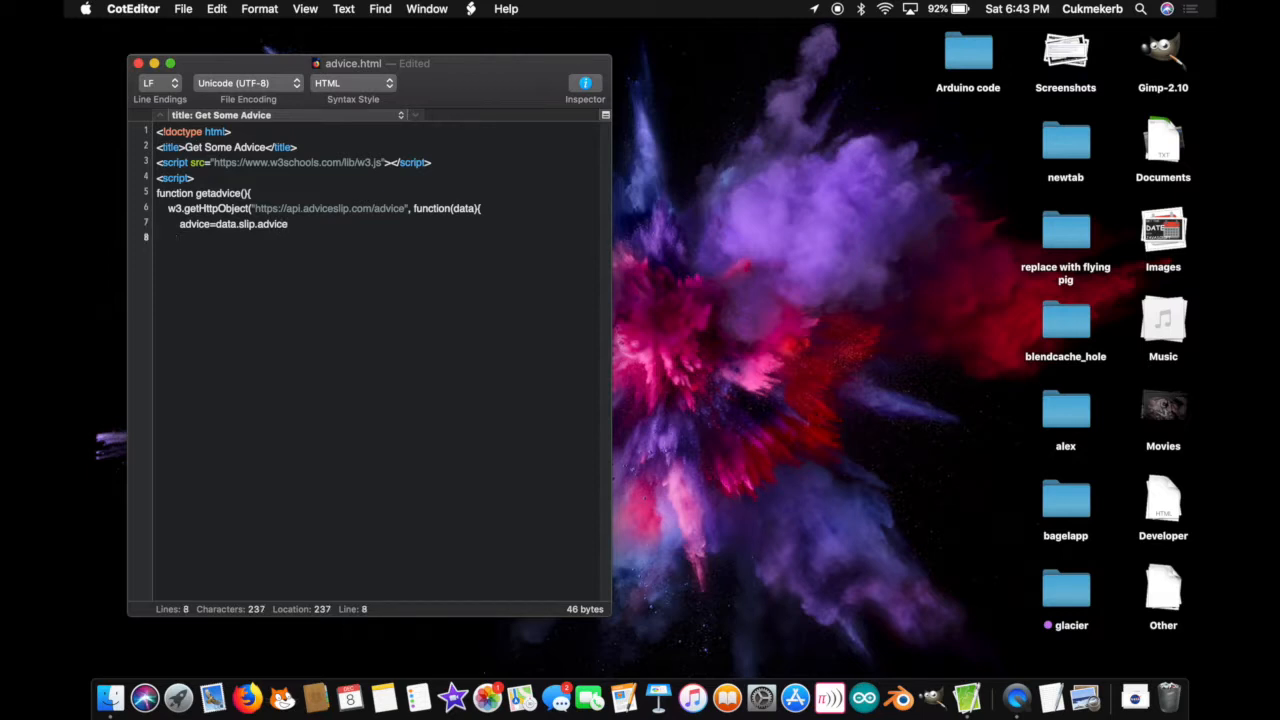
{"action": "type", "text": "alert"}
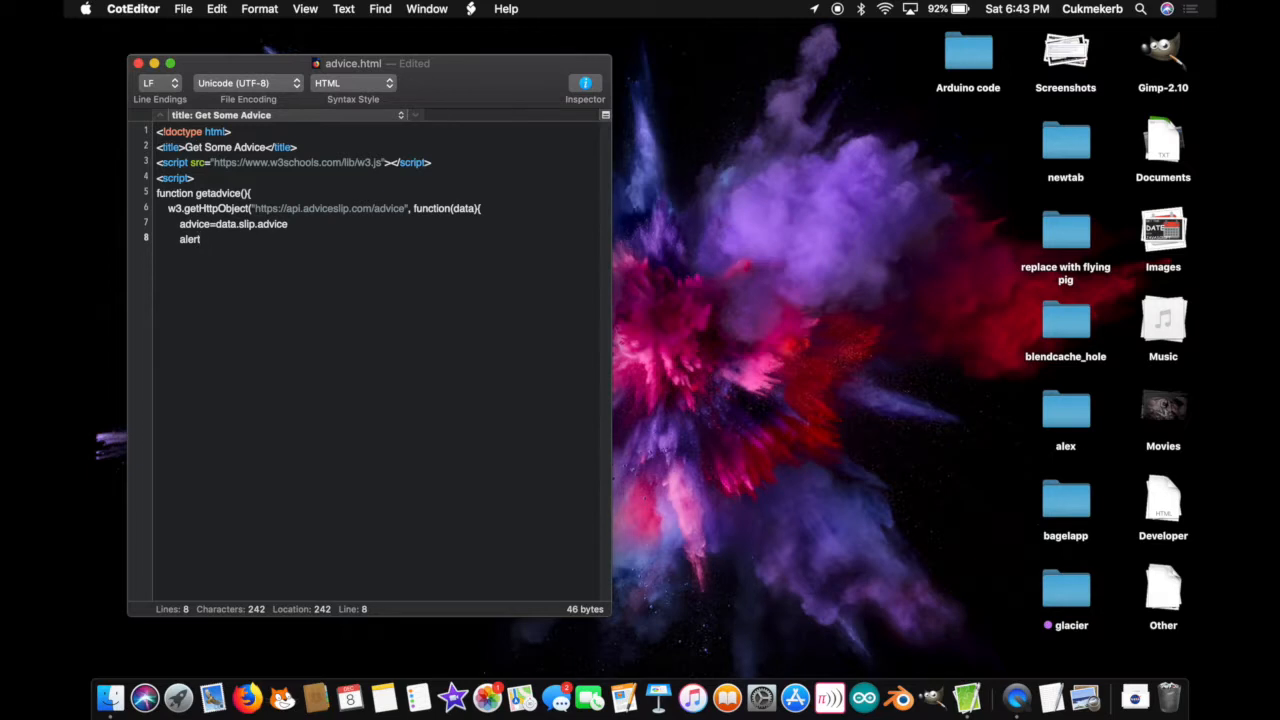
{"action": "type", "text": "("}
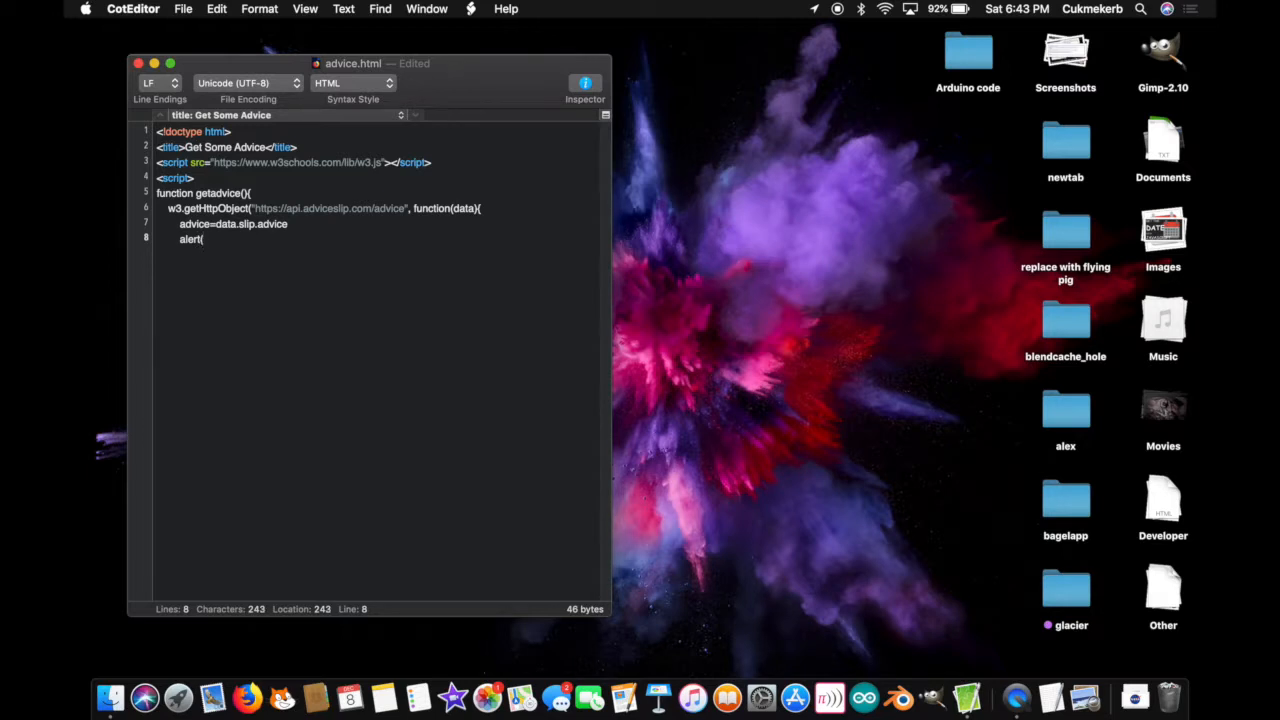
{"action": "type", "text": "advice"}
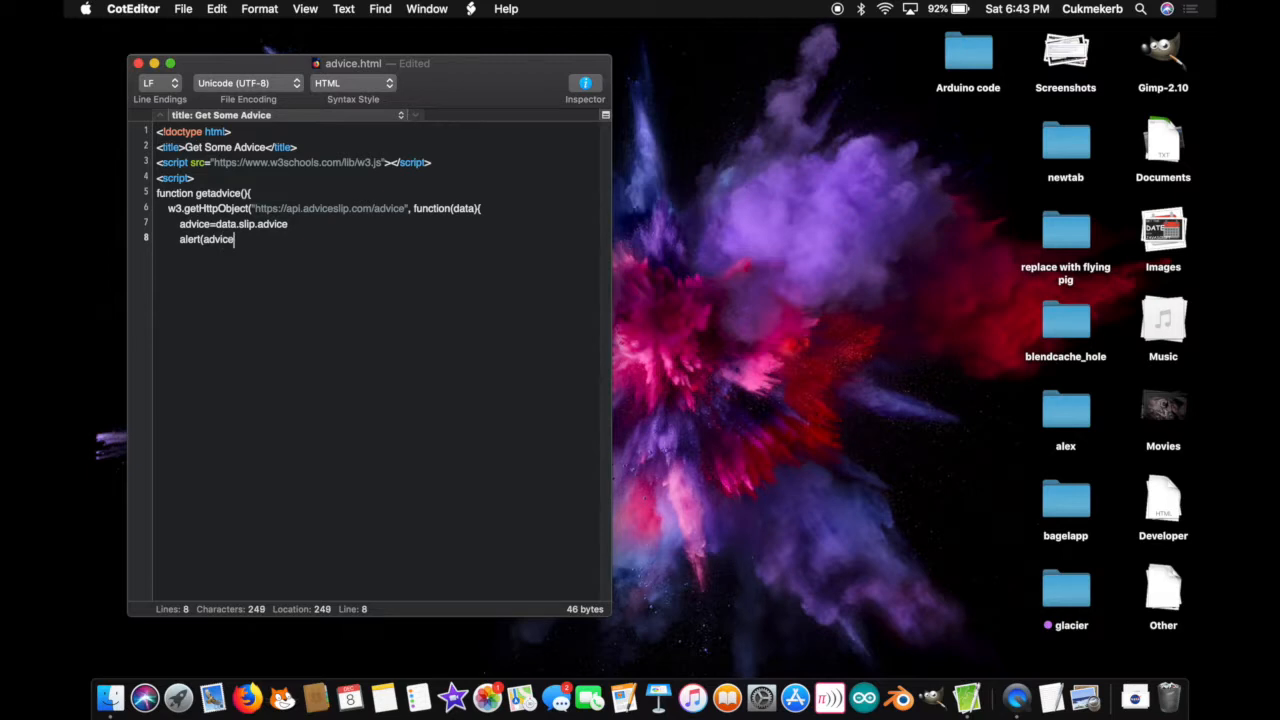
{"action": "type", "text": ")"}
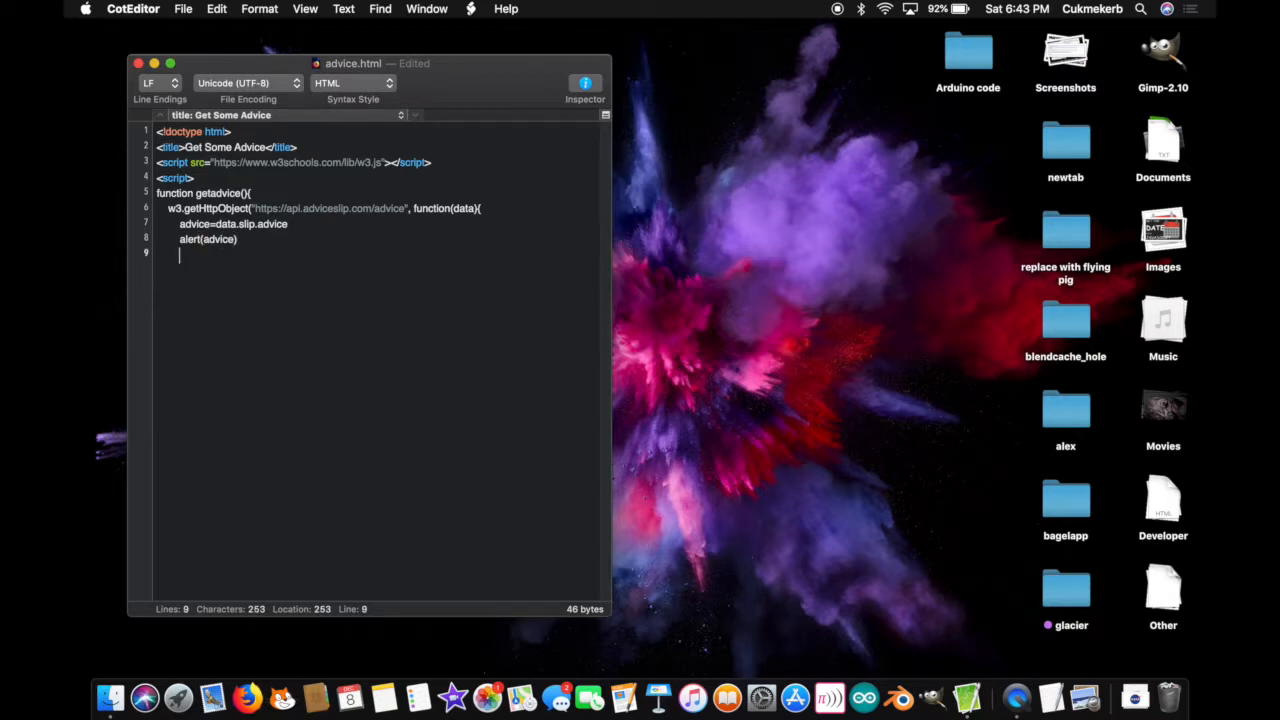
{"action": "type", "text": "});"}
{"action": "type", "text": "</scri"}
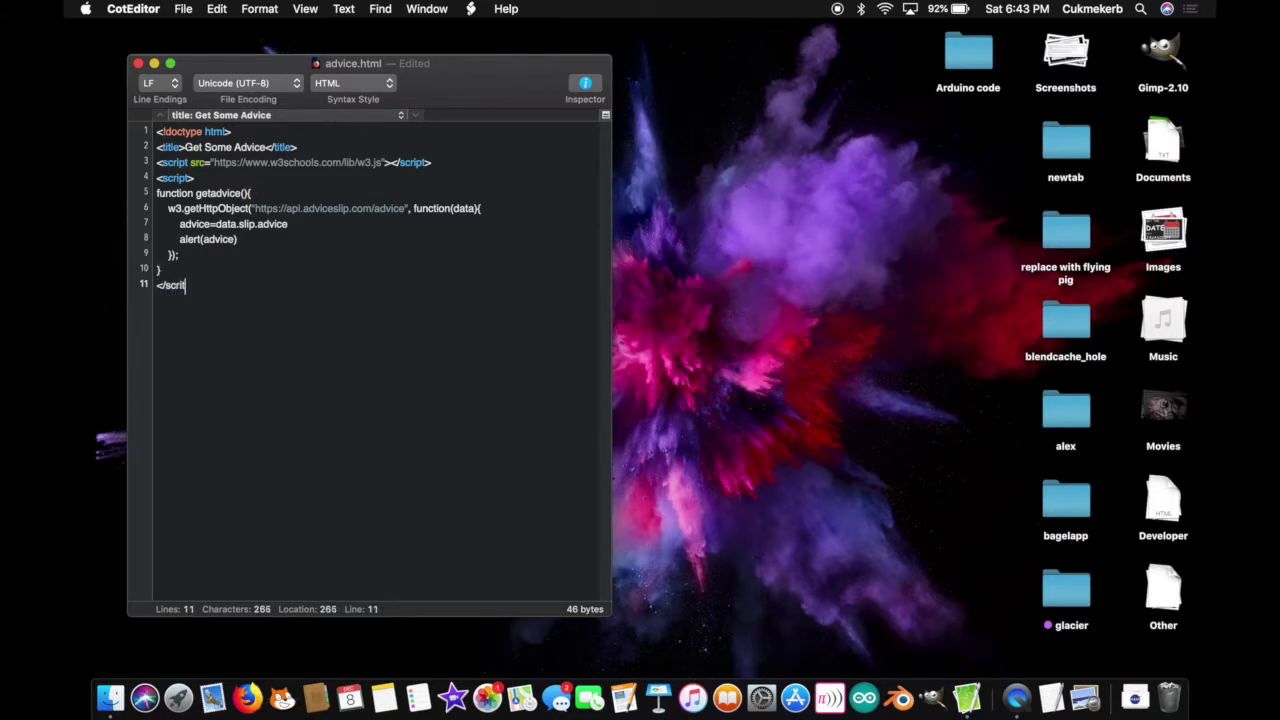
{"action": "type", "text": "t>"}
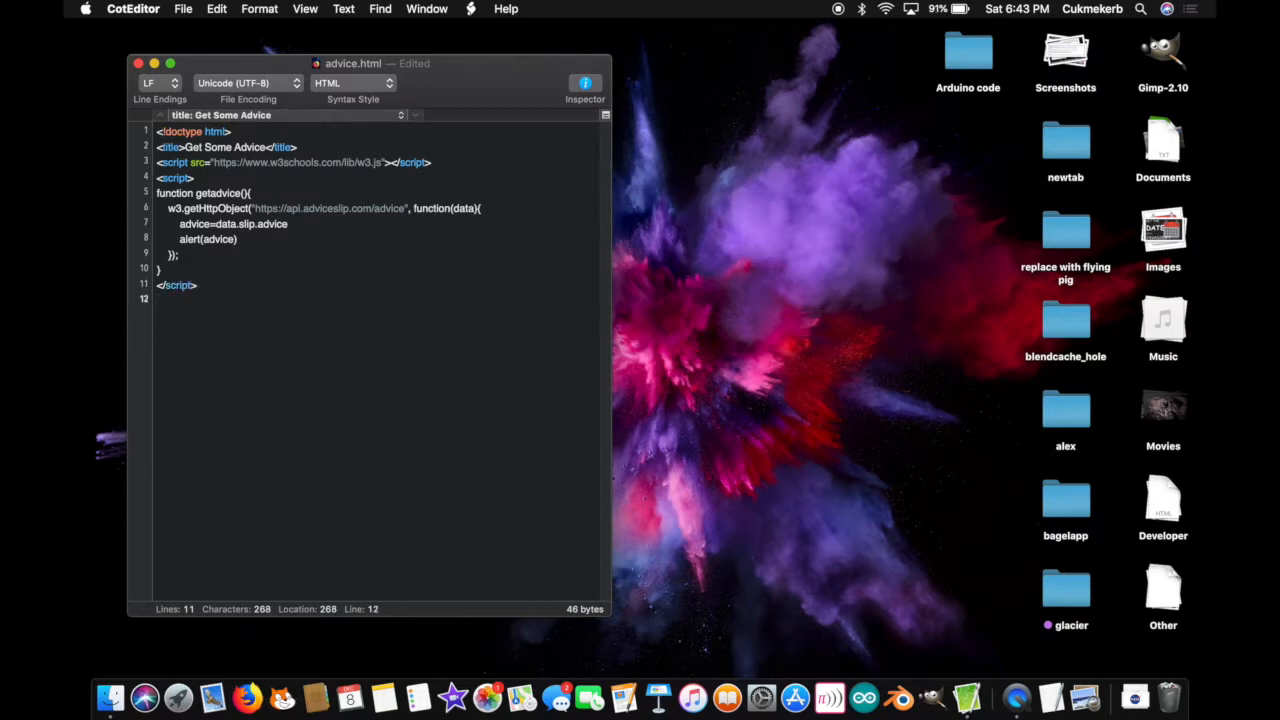
Step: Add <button onclick="getadvice()">get some advice</button> and save the file
{"action": "type", "text": "<button onclic"}
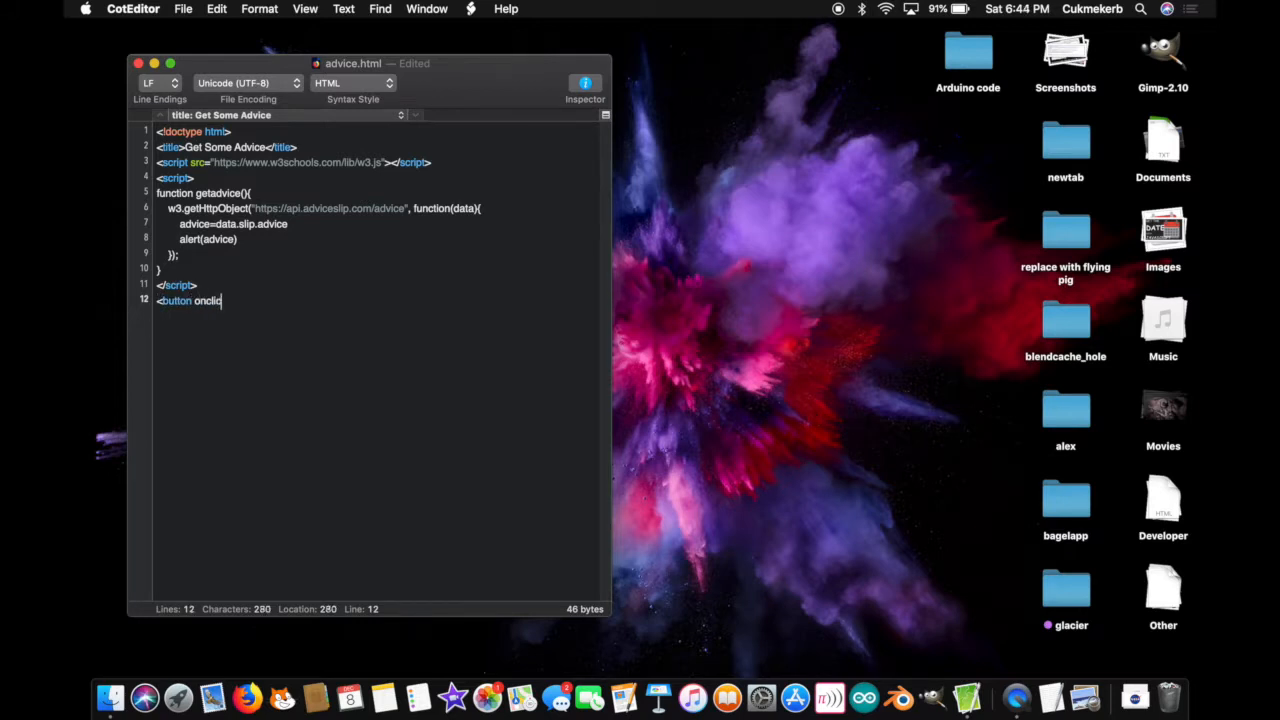
{"action": "type", "text": "k=\""}
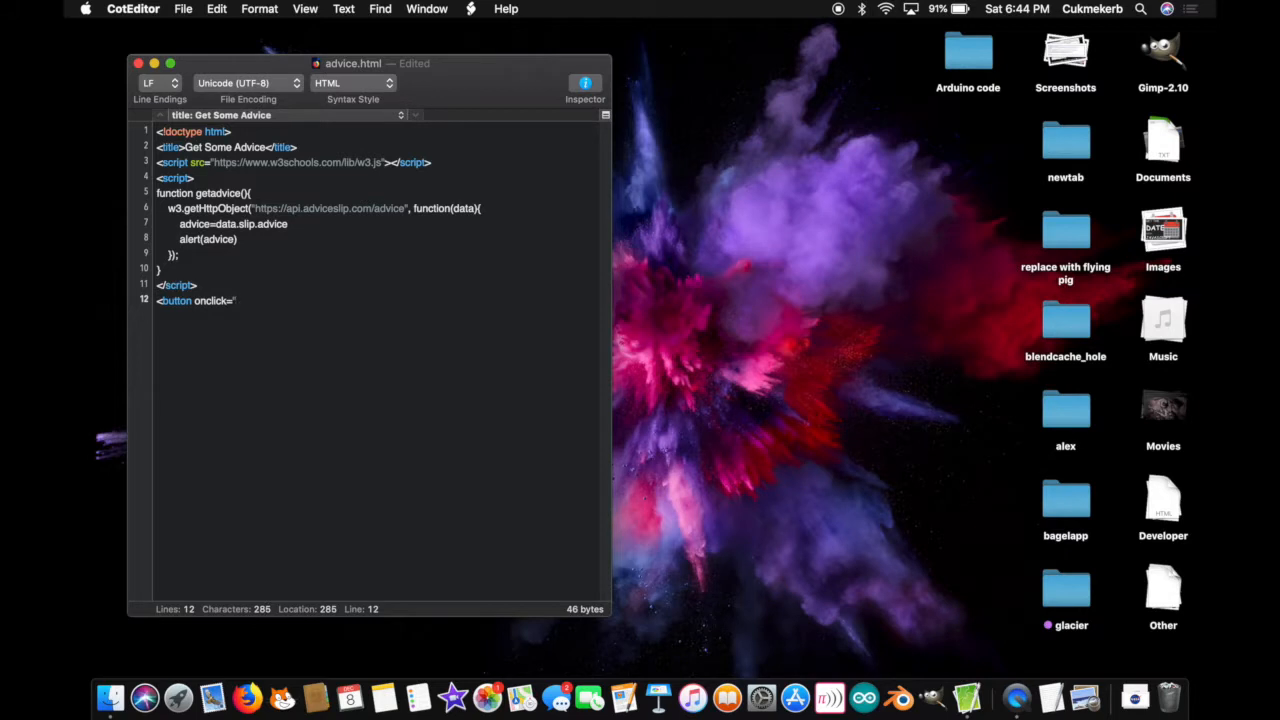
{"action": "type", "text": "geta"}
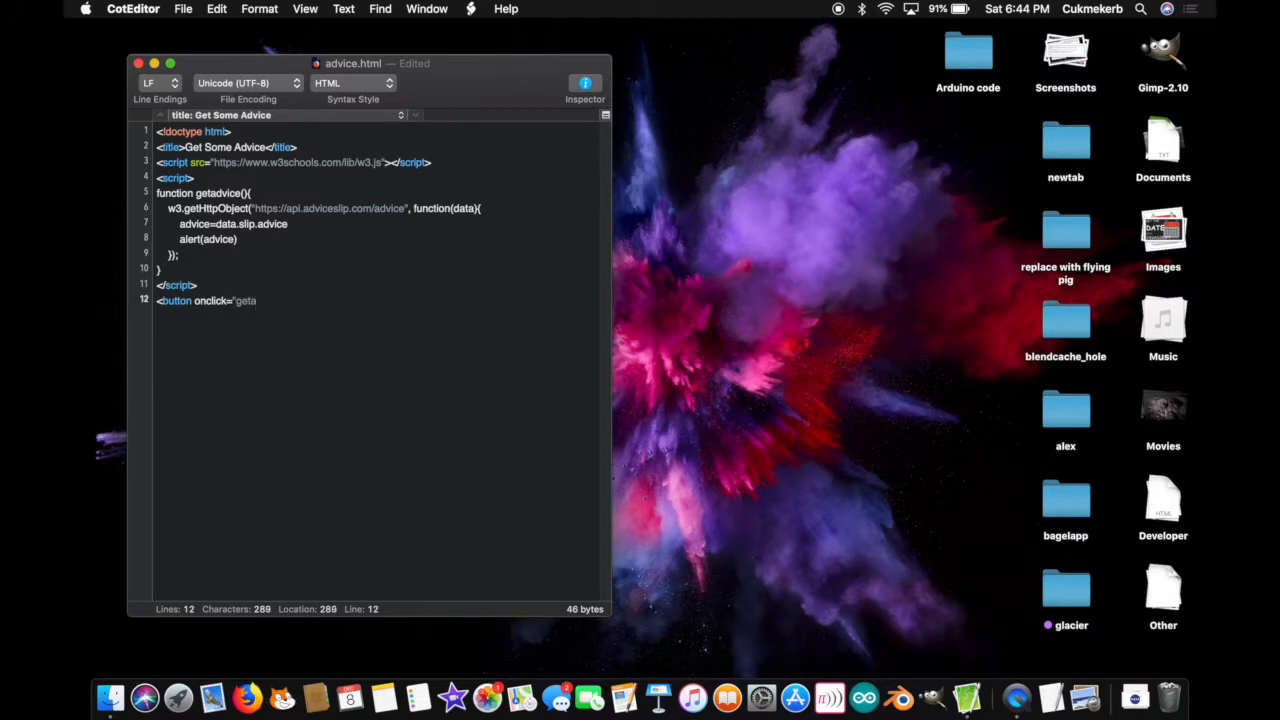
{"action": "type", "text": "dvice"}
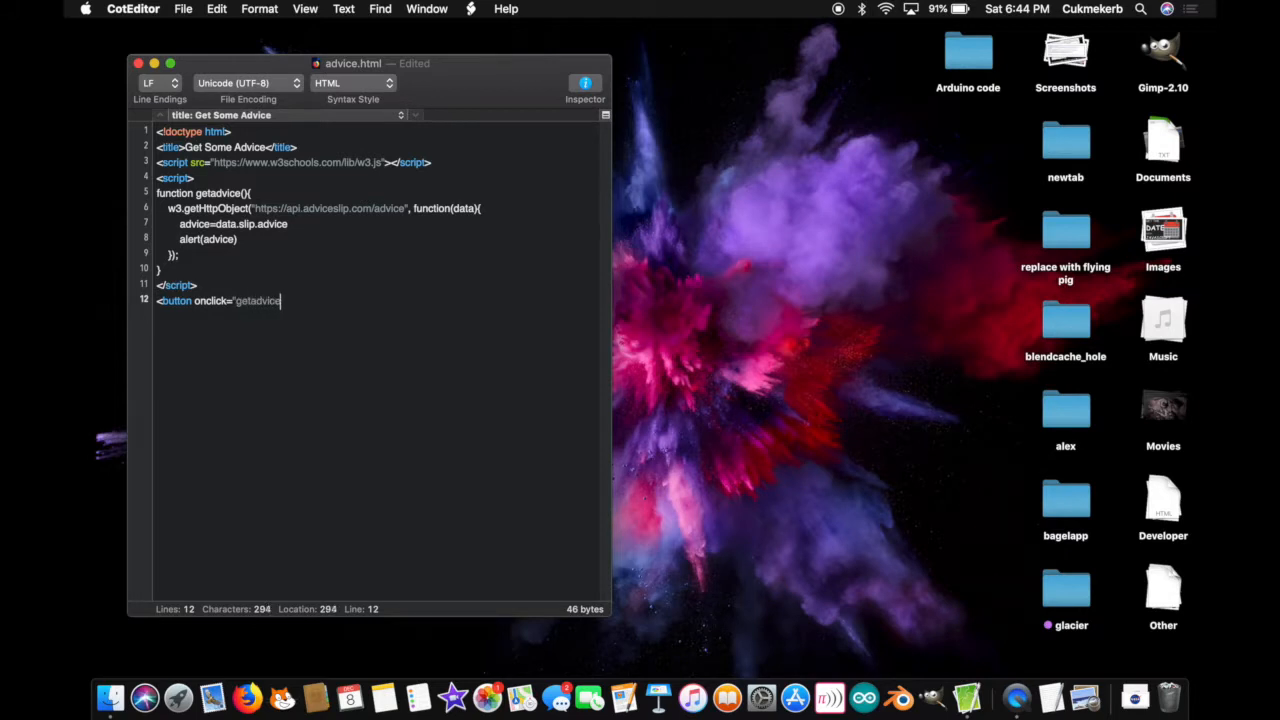
{"action": "type", "text": "()"}
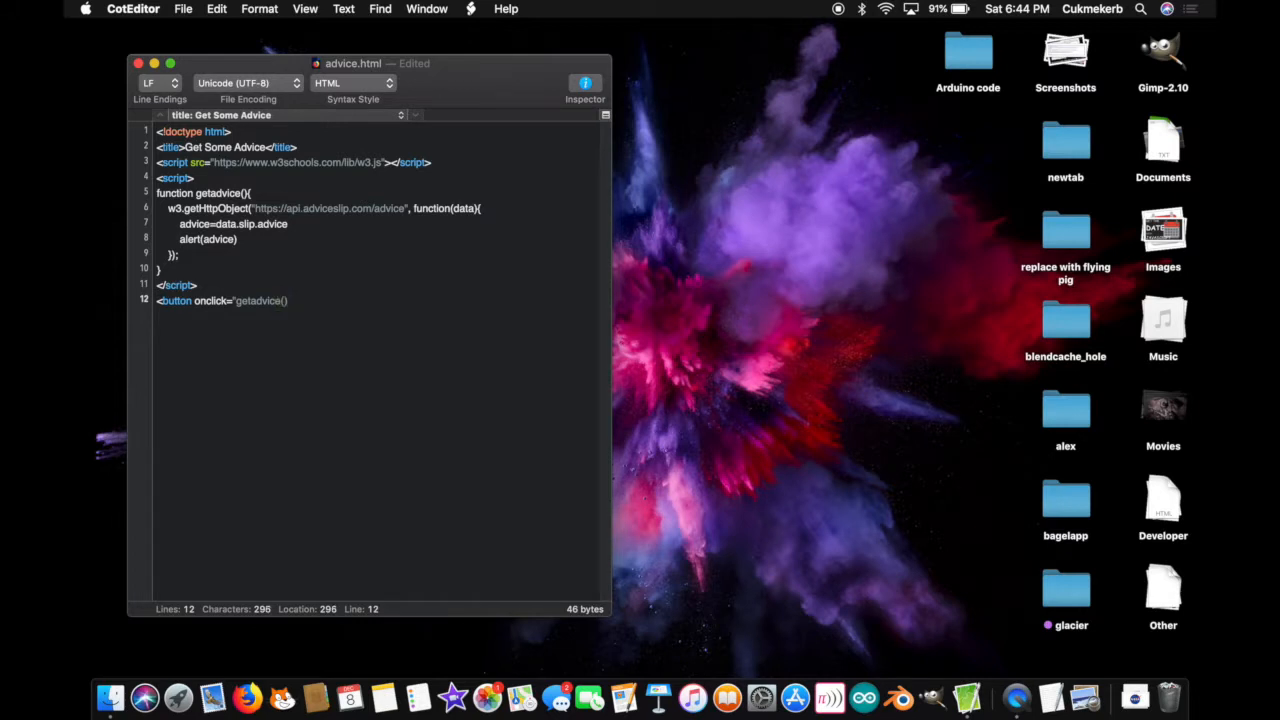
{"action": "type", "text": ")>"}
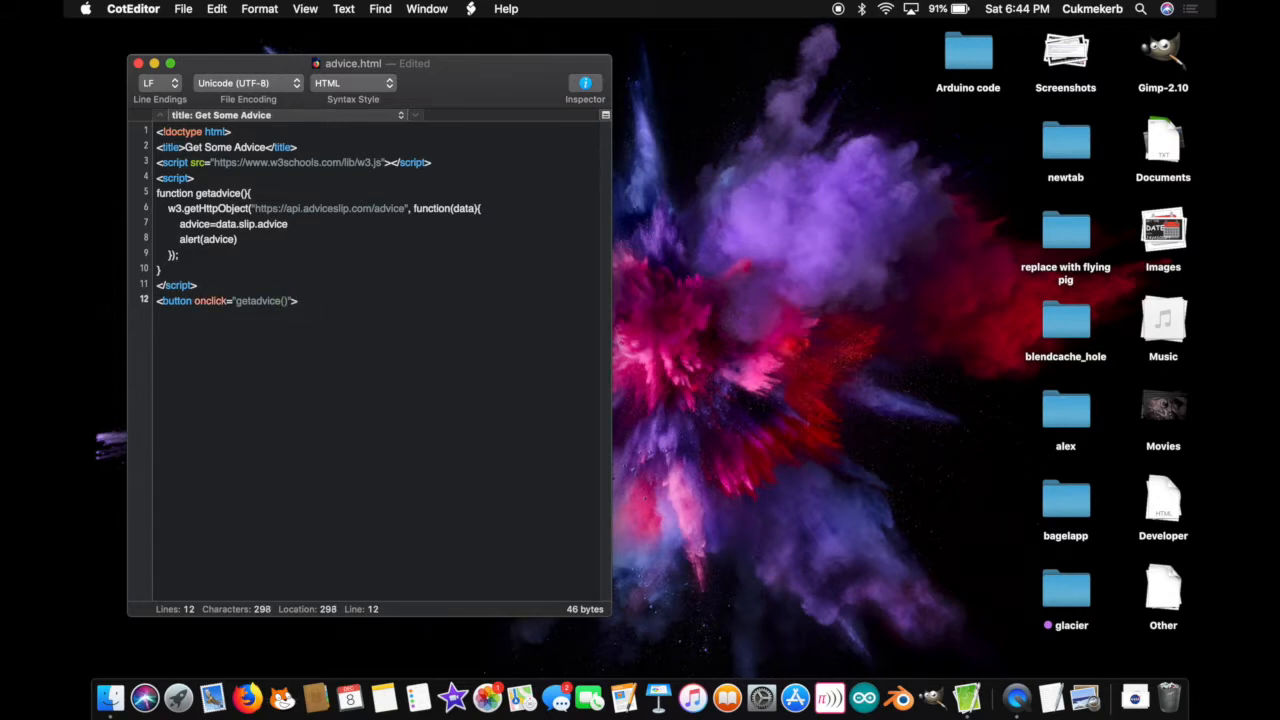
{"action": "type", "text": "get so"}
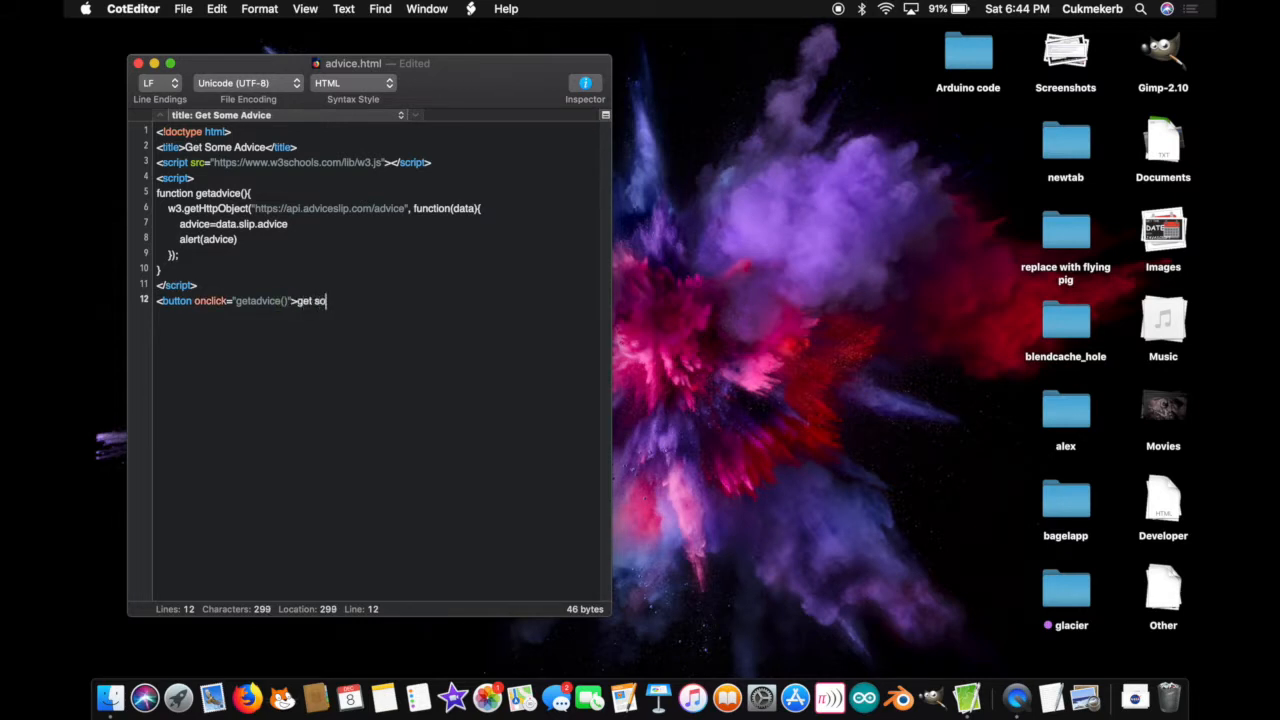
{"action": "type", "text": "me advice"}
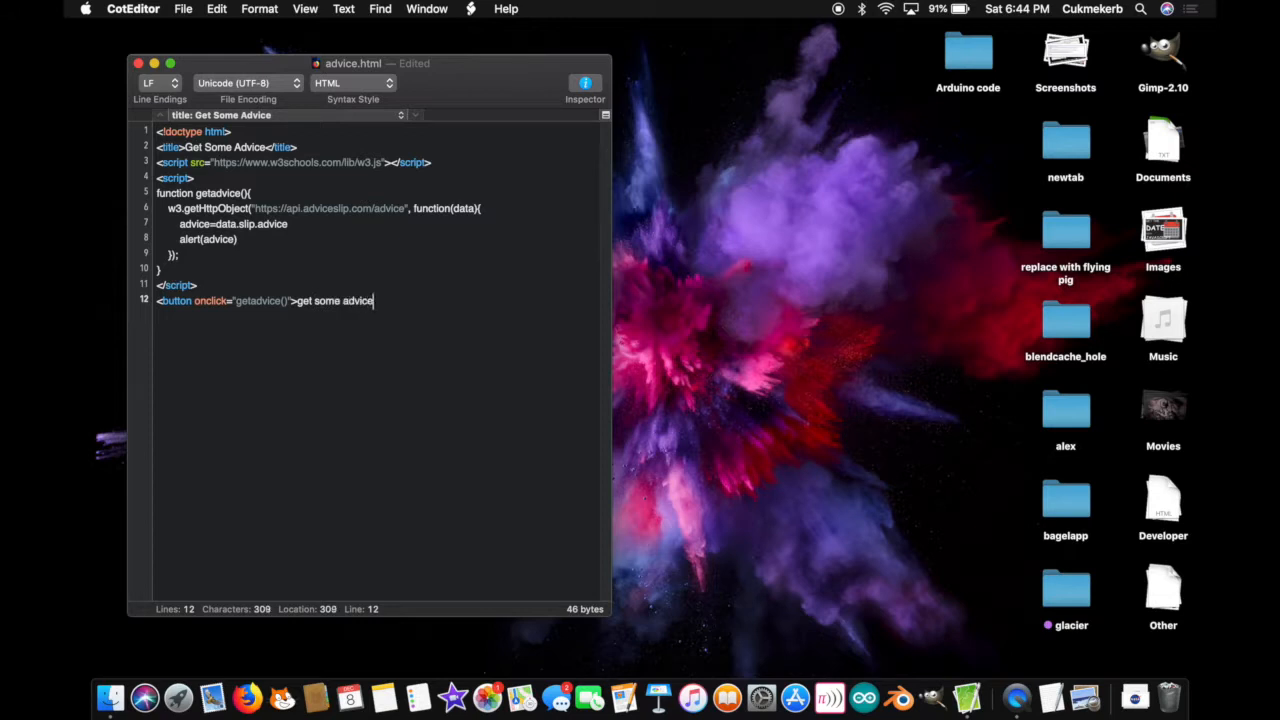
{"action": "type", "text": "</bu"}
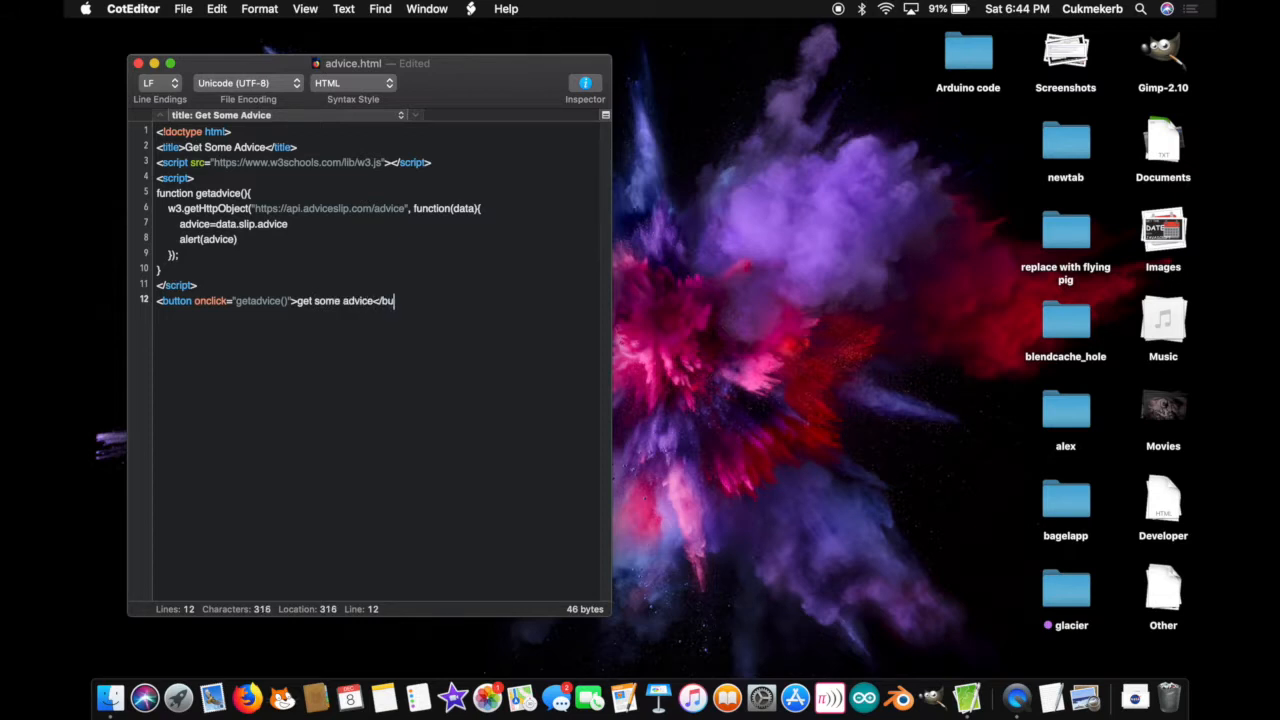
{"action": "type", "text": "tton>"}
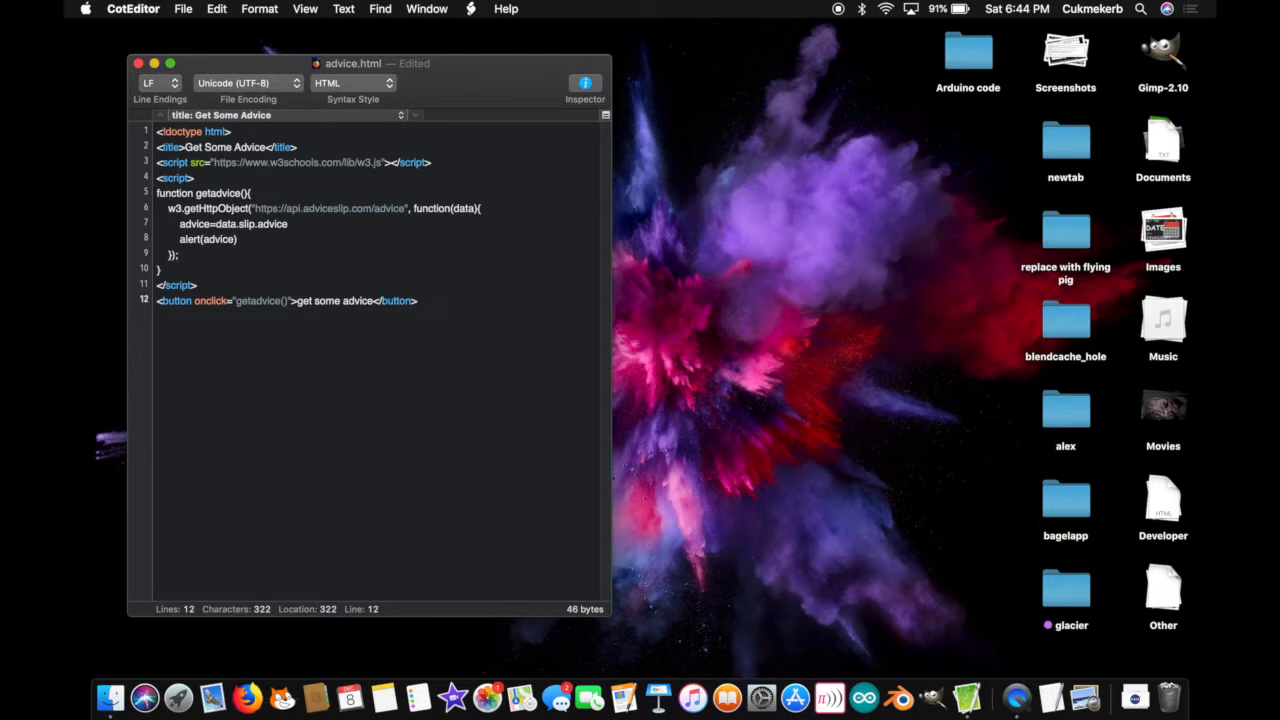
{"action": "key", "text": "Cmd+s"}
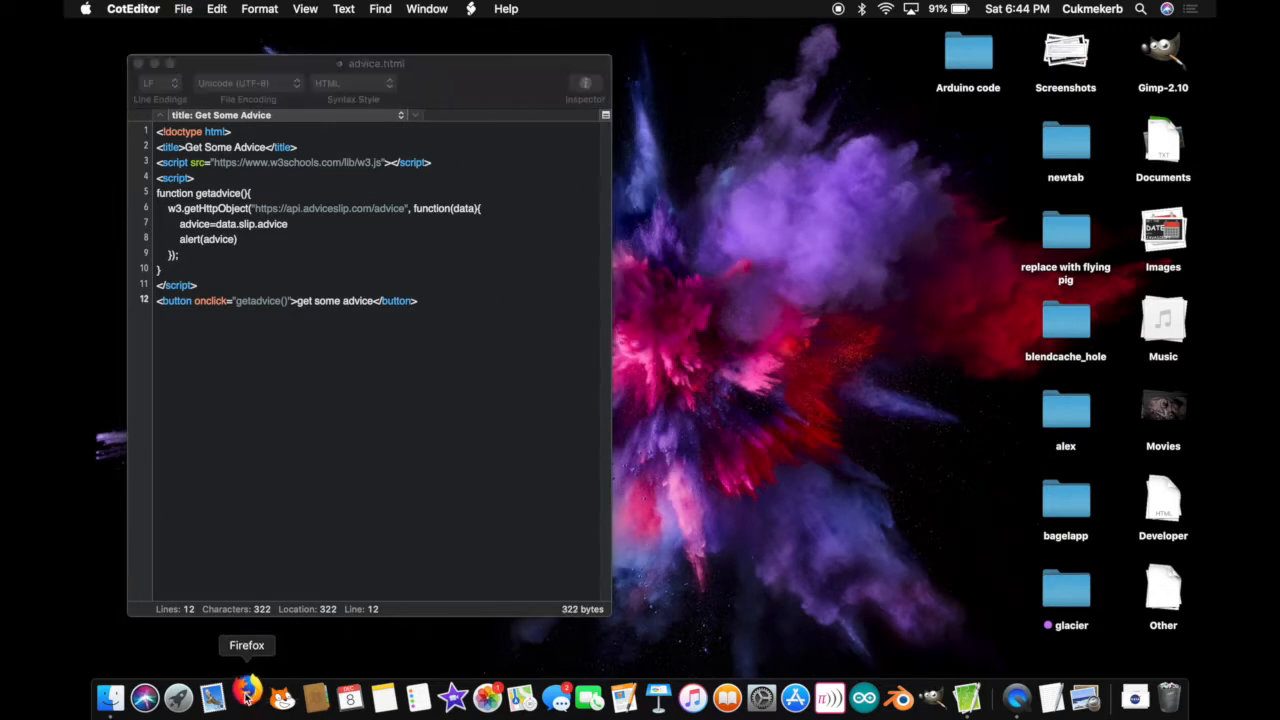
Step: Launch Firefox and drop advice.html from the Desktop into it
{"action": "left_click", "coordinate": [236, 684]}
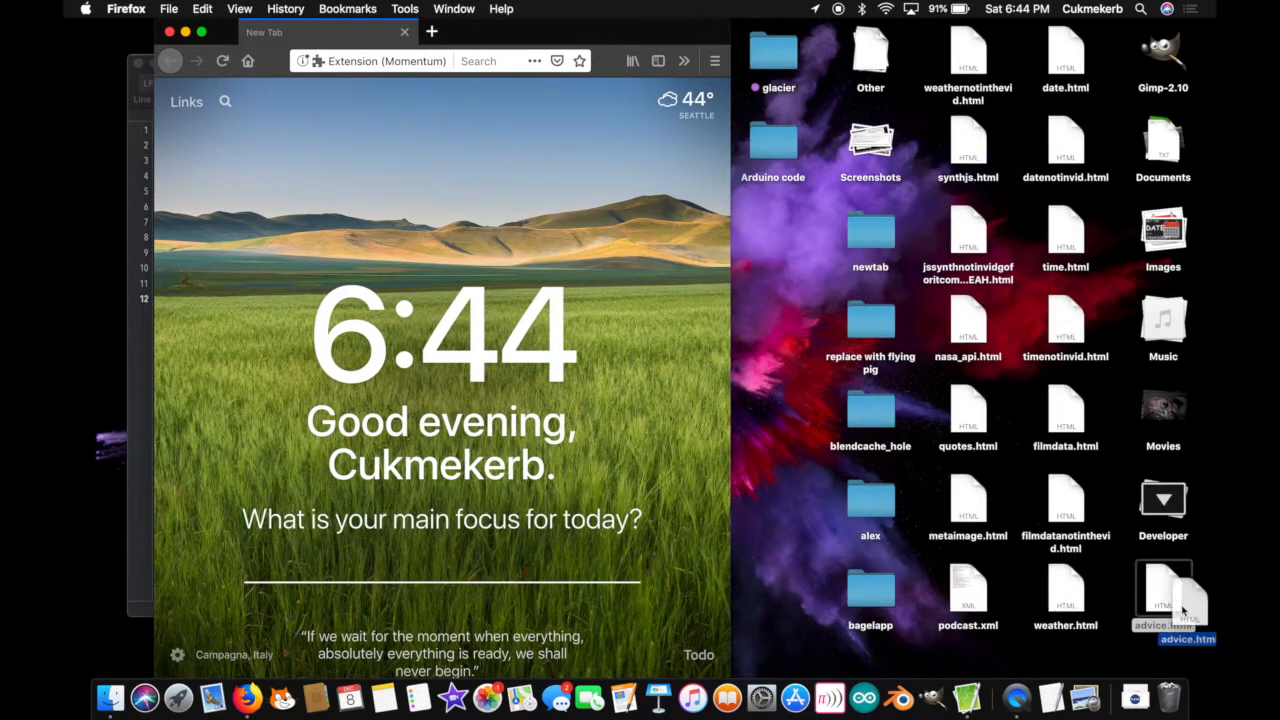
{"action": "left_click_drag", "start_coordinate": [1164, 596], "coordinate": [456, 80]}
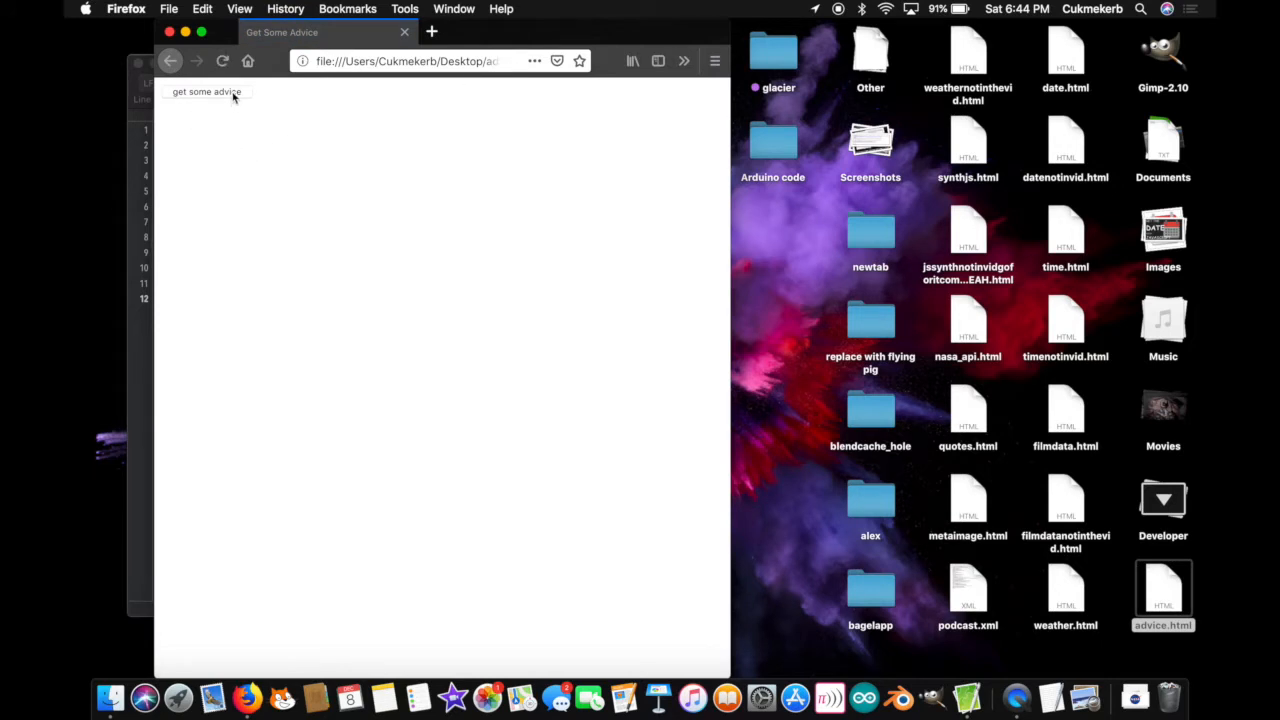
Step: Use the get some advice button twice, dismissing each advice alert
{"action": "left_click", "coordinate": [208, 94]}
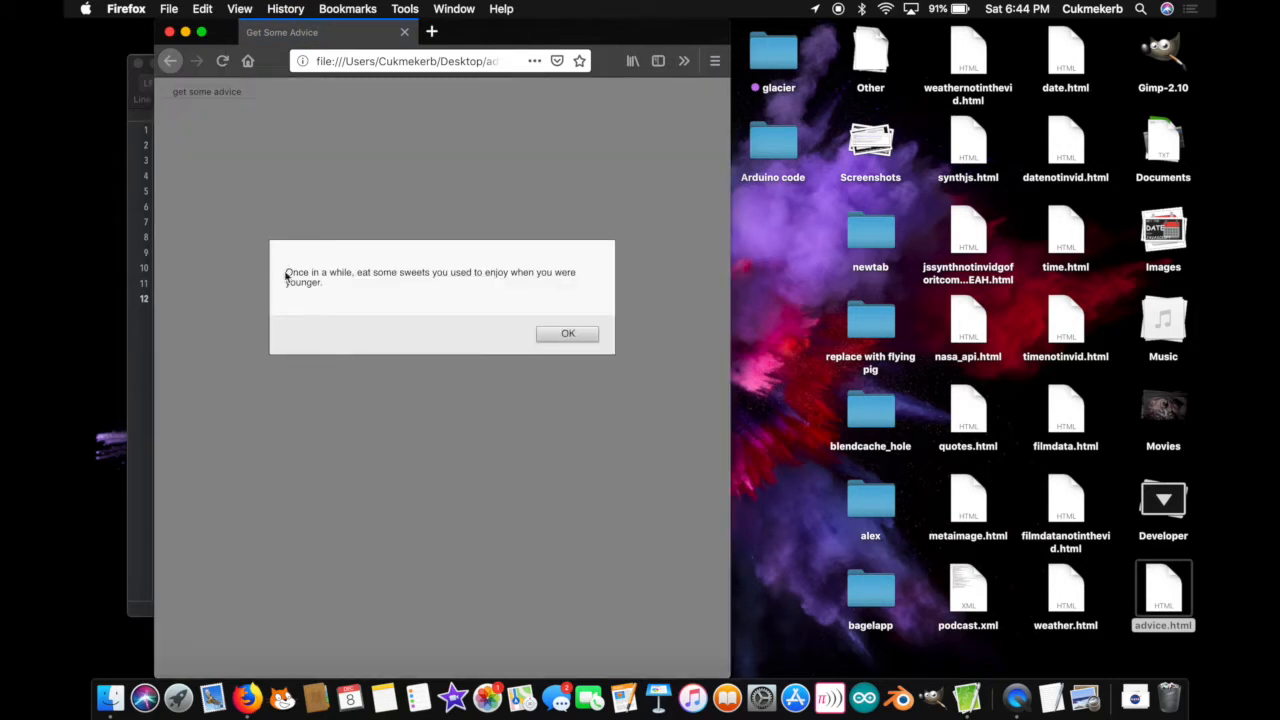
{"action": "mouse_move", "coordinate": [524, 312]}
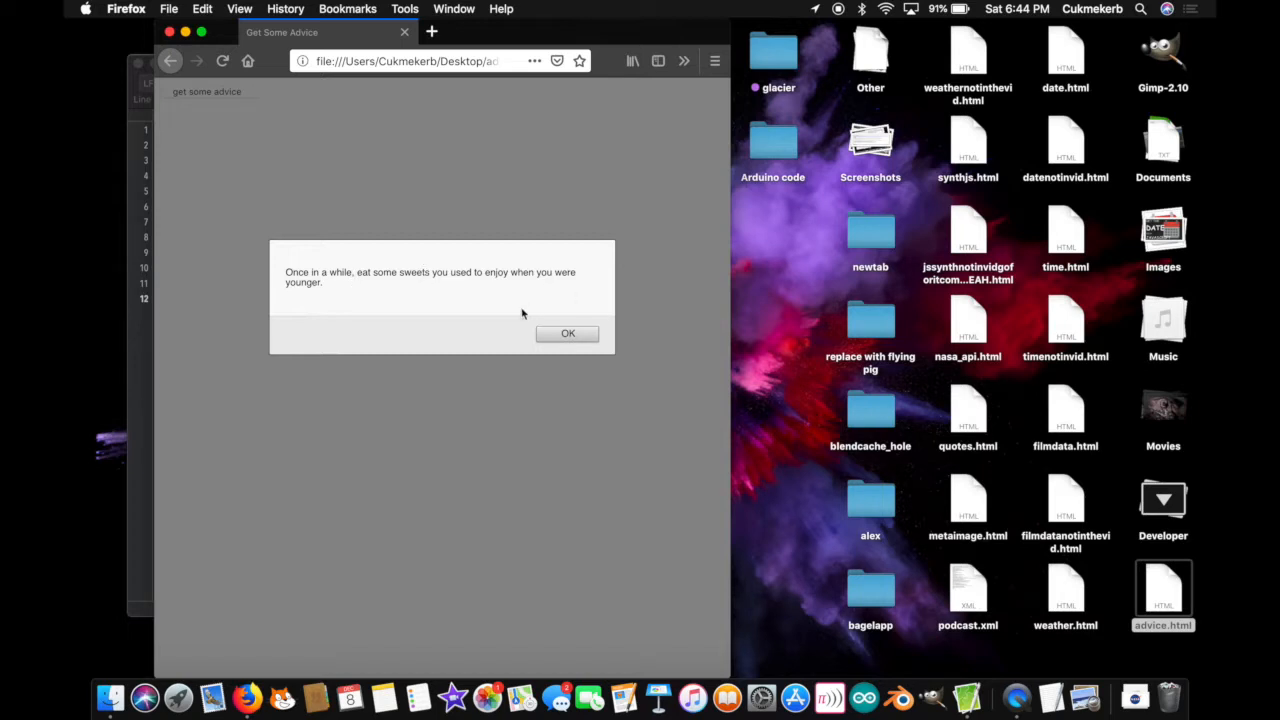
{"action": "left_click", "coordinate": [566, 332]}
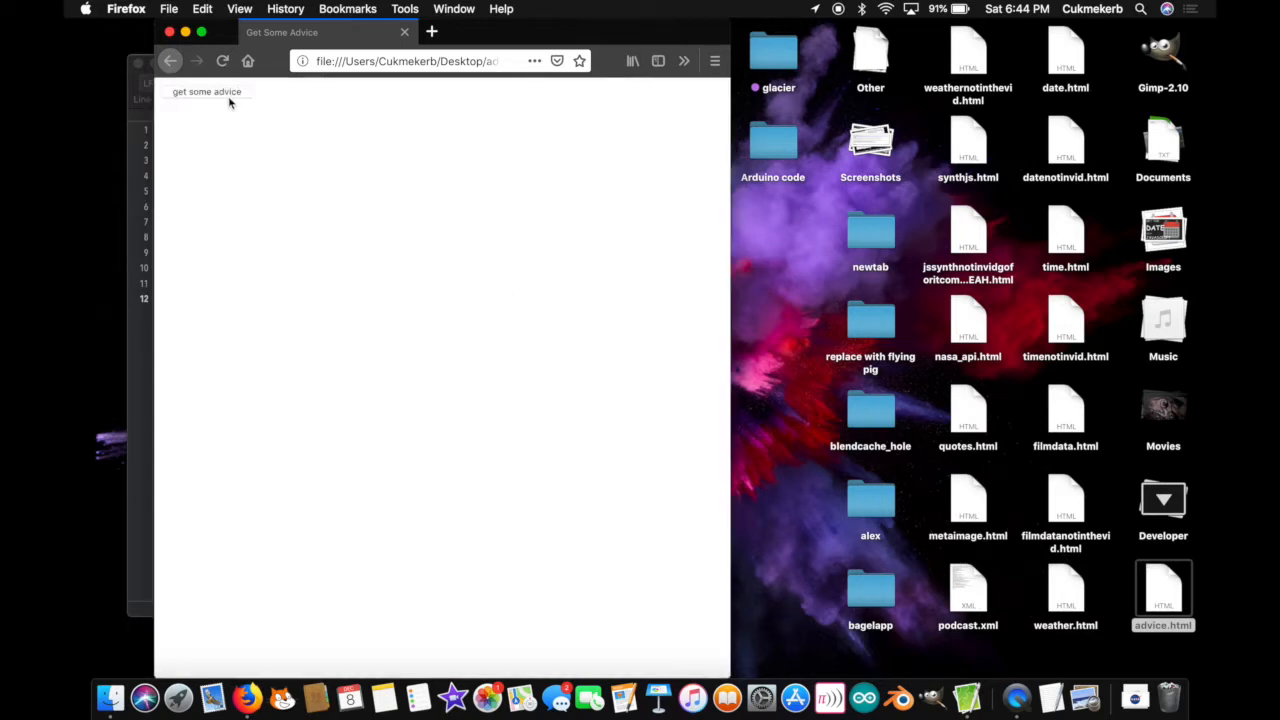
{"action": "left_click", "coordinate": [208, 92]}
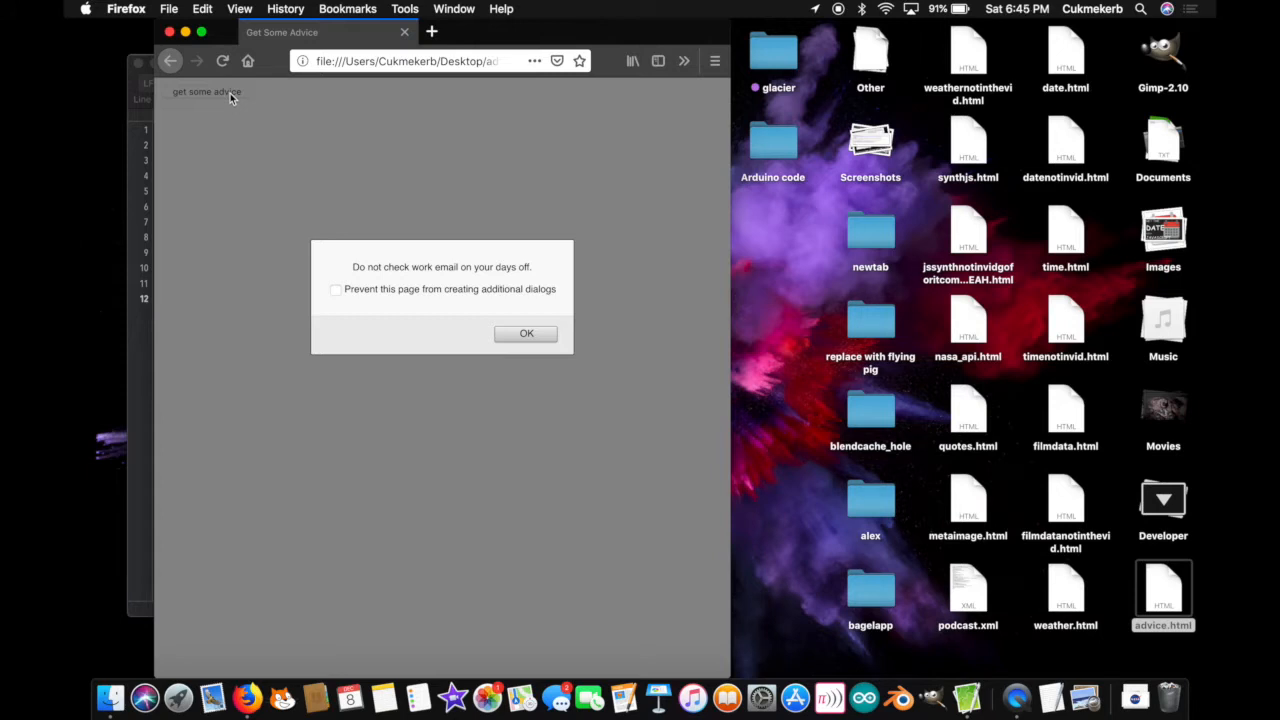
{"action": "mouse_move", "coordinate": [560, 362]}
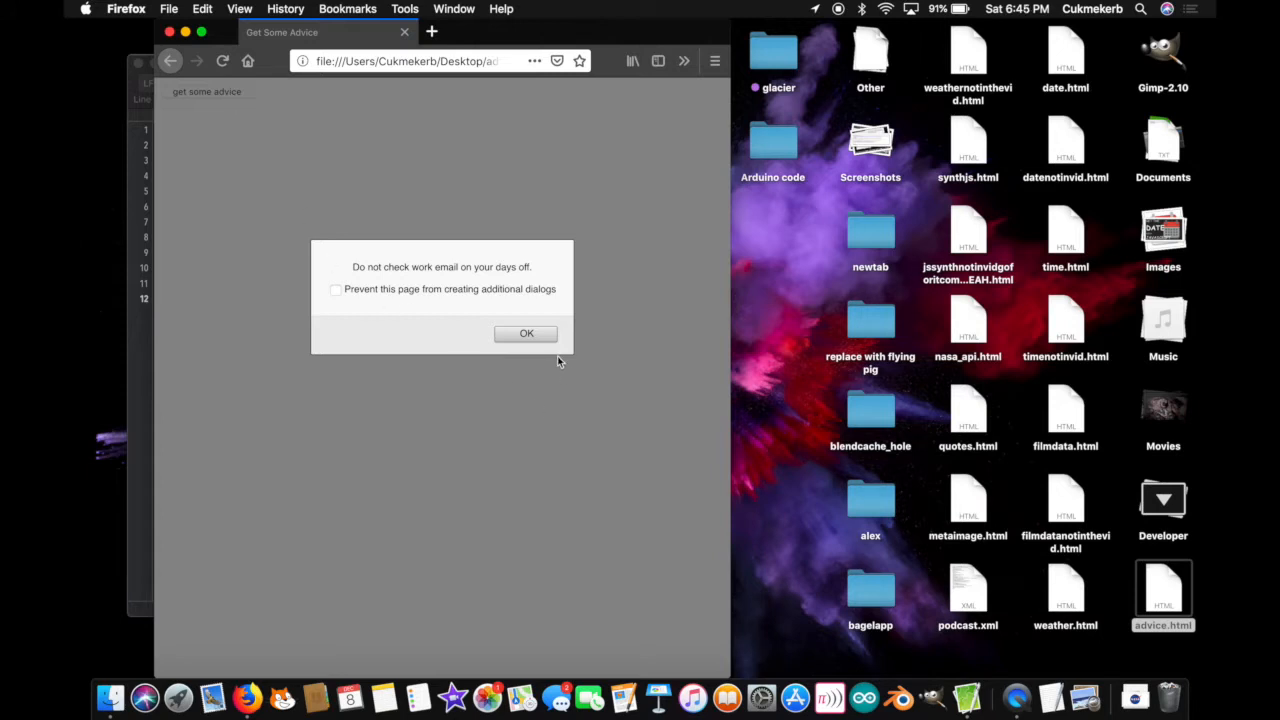
{"action": "mouse_move", "coordinate": [558, 338]}
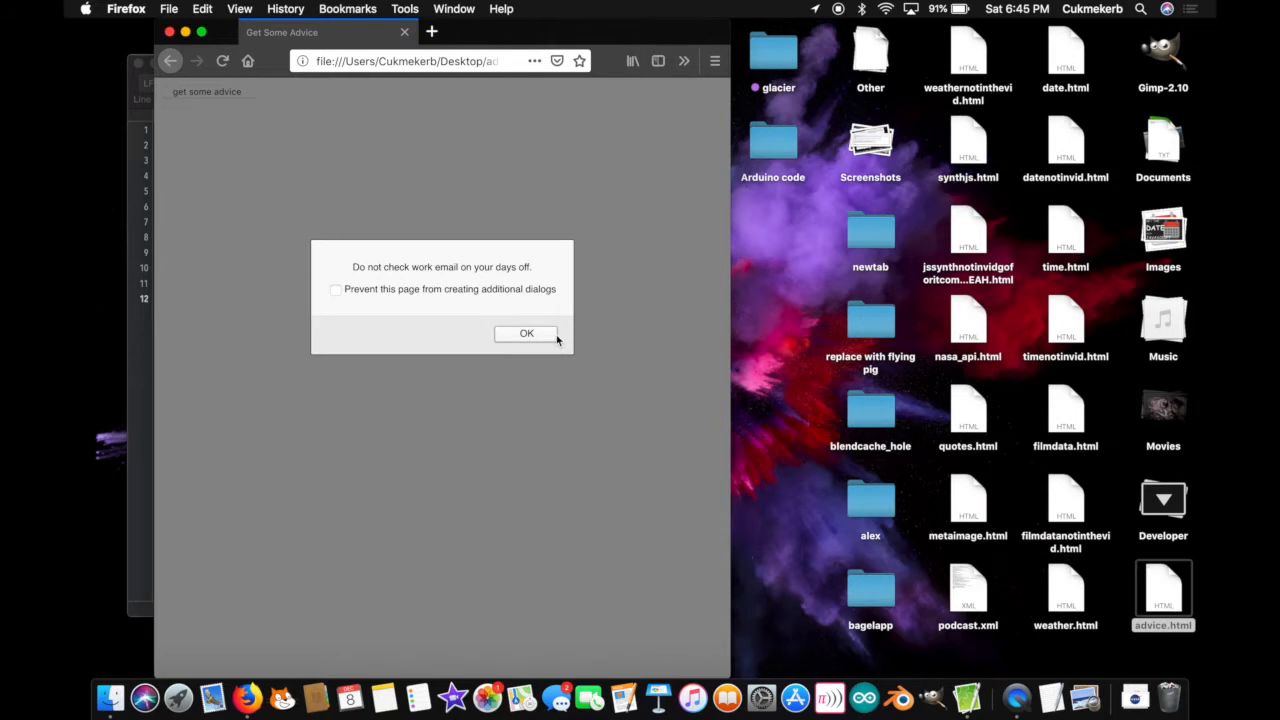
{"action": "left_click", "coordinate": [524, 332]}
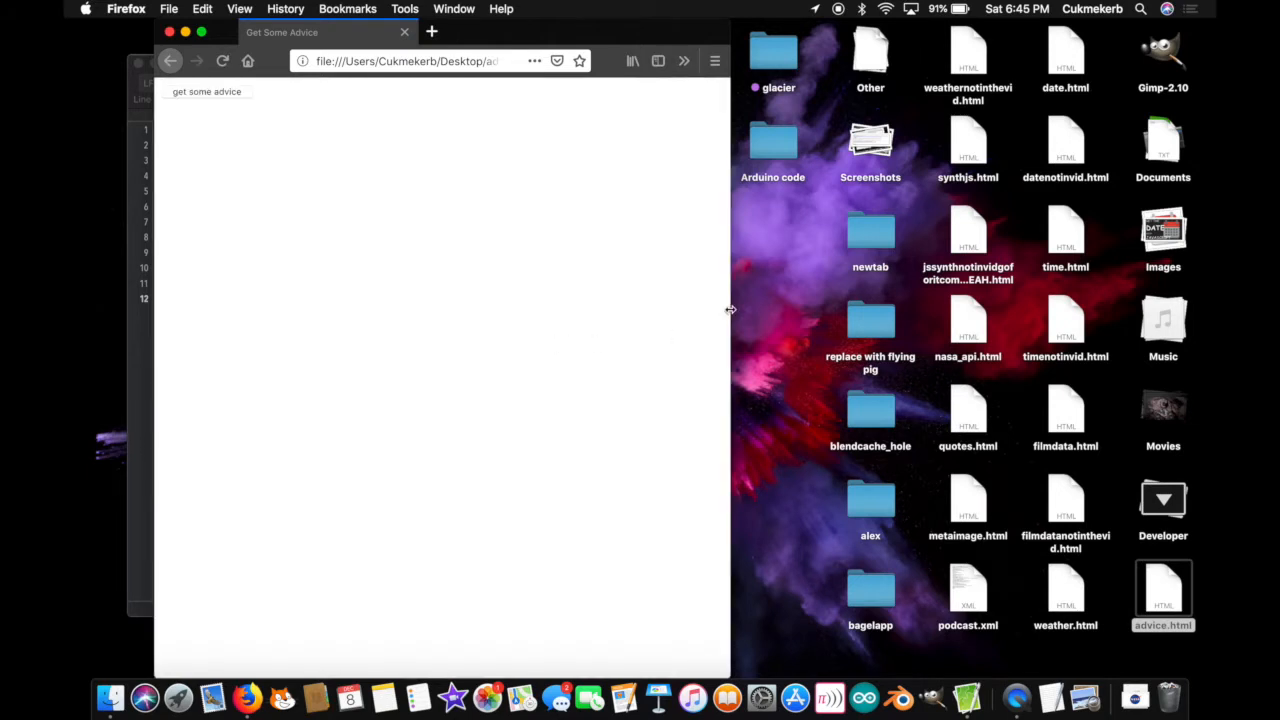